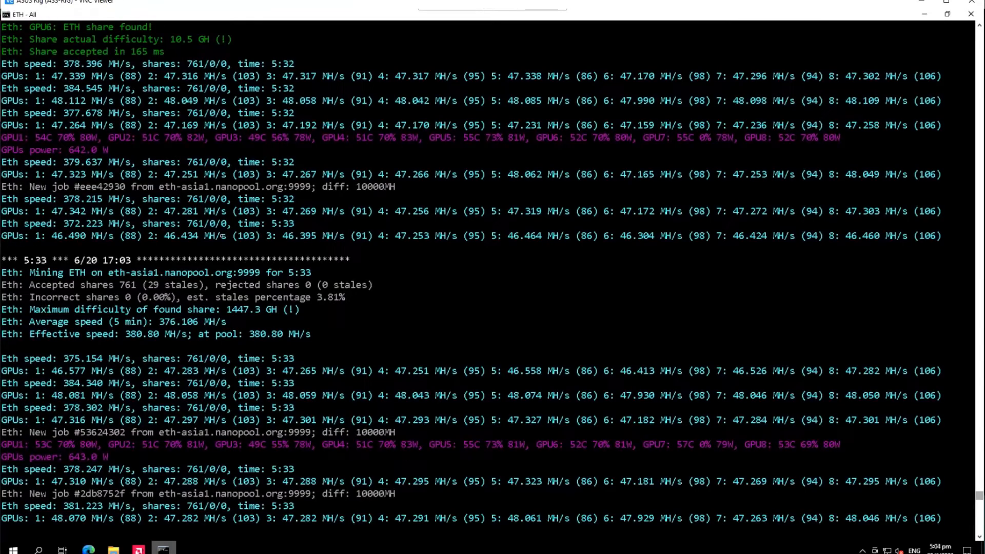
Search 'b250 mining expert more amd gpus stuck', then read and close the Reddit RX 6800 thread.
{"action": "scroll", "scroll_direction": "down", "scroll_amount": 3}
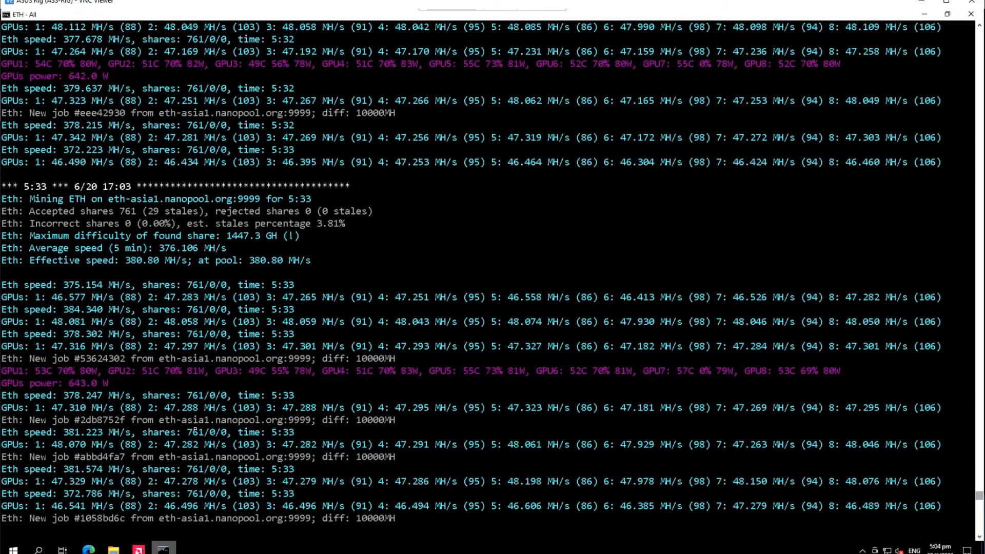
{"action": "scroll", "scroll_direction": "down", "scroll_amount": 3}
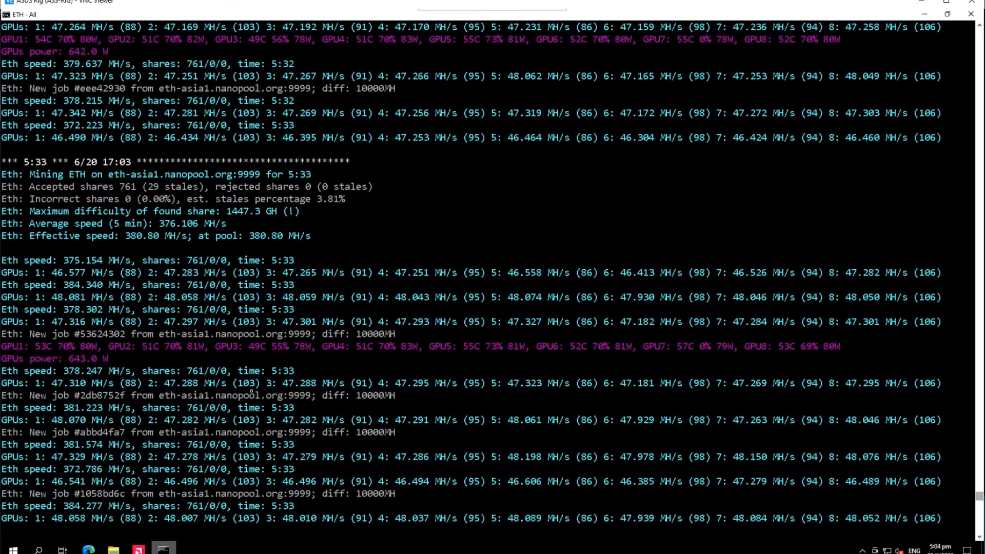
{"action": "scroll", "scroll_direction": "down", "scroll_amount": 3}
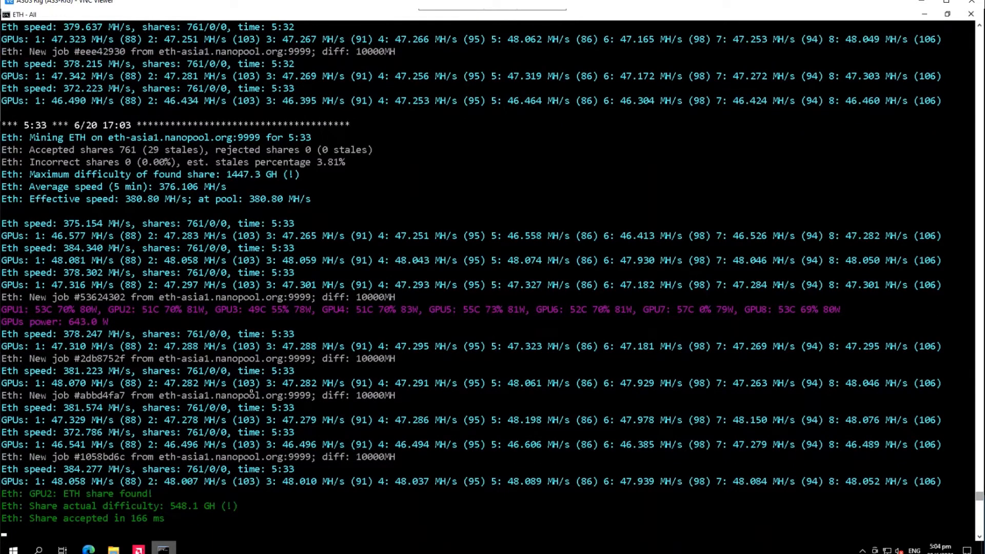
{"action": "scroll", "scroll_direction": "down", "scroll_amount": 3}
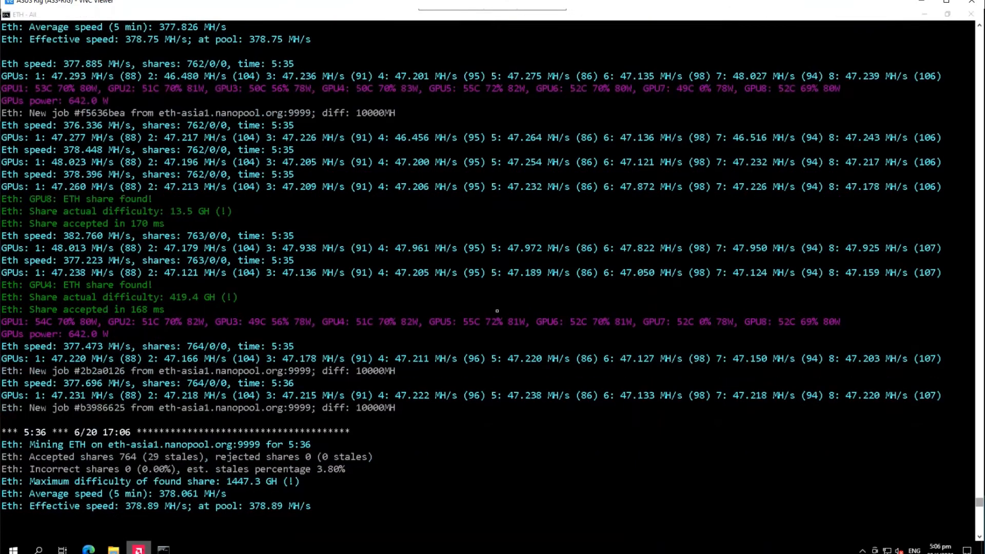
{"action": "scroll", "scroll_direction": "down", "scroll_amount": 3}
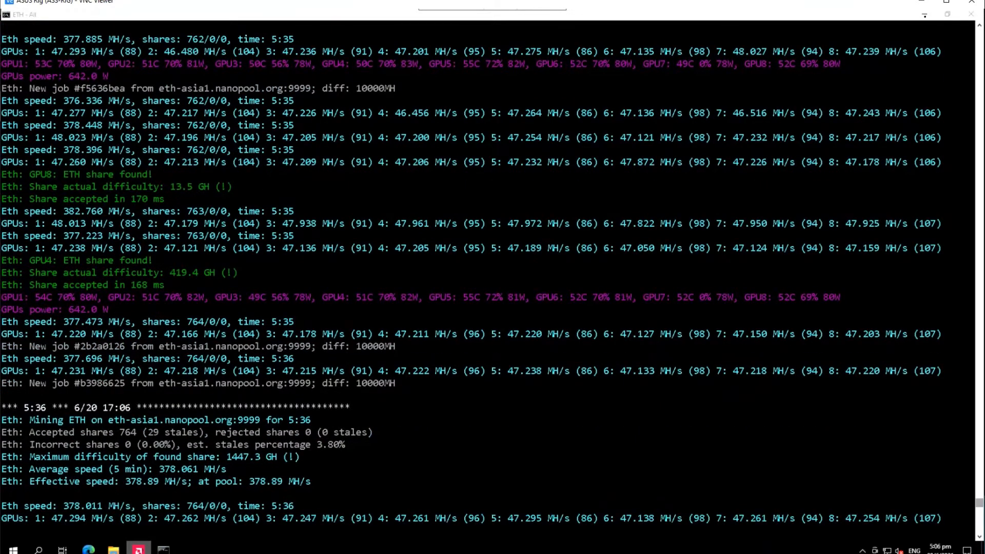
{"action": "scroll", "scroll_direction": "down", "scroll_amount": 3}
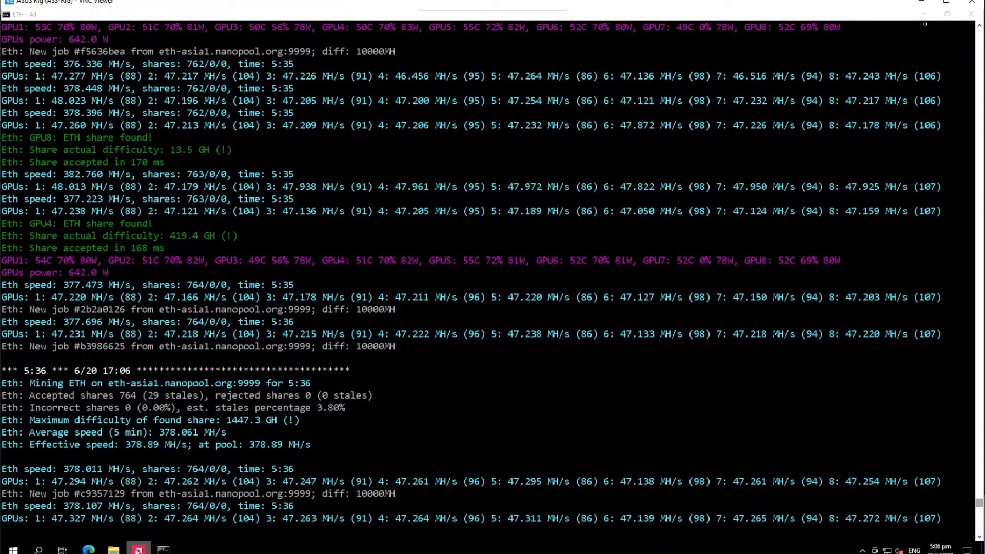
{"action": "scroll", "scroll_direction": "down", "scroll_amount": 3}
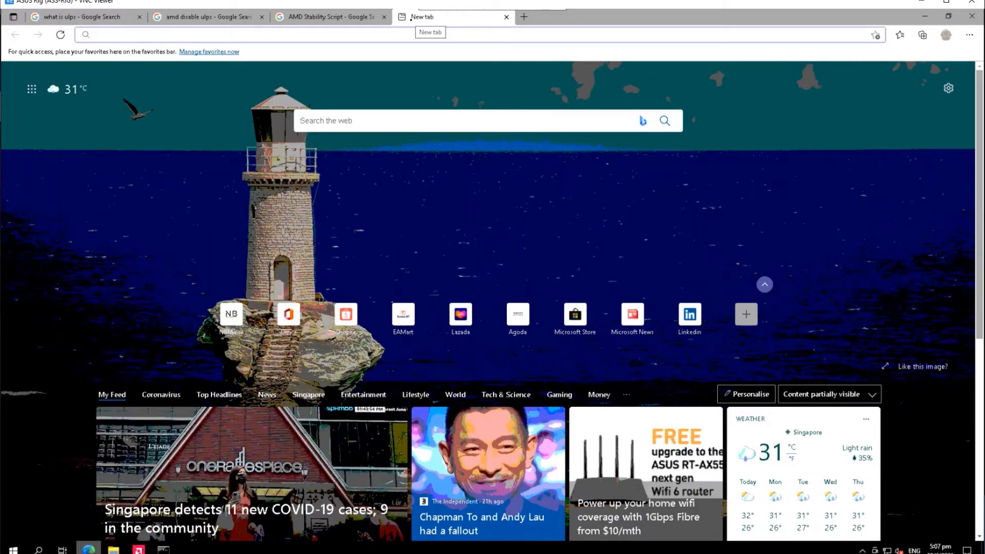
{"action": "type", "text": "b250 mining expert more amd gpus stuck"}
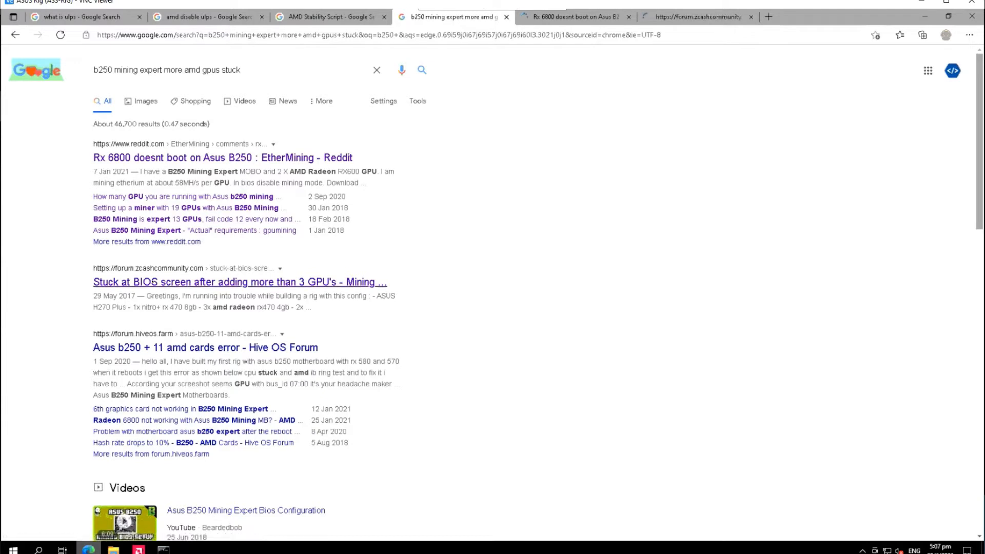
{"action": "left_click", "coordinate": [222, 158]}
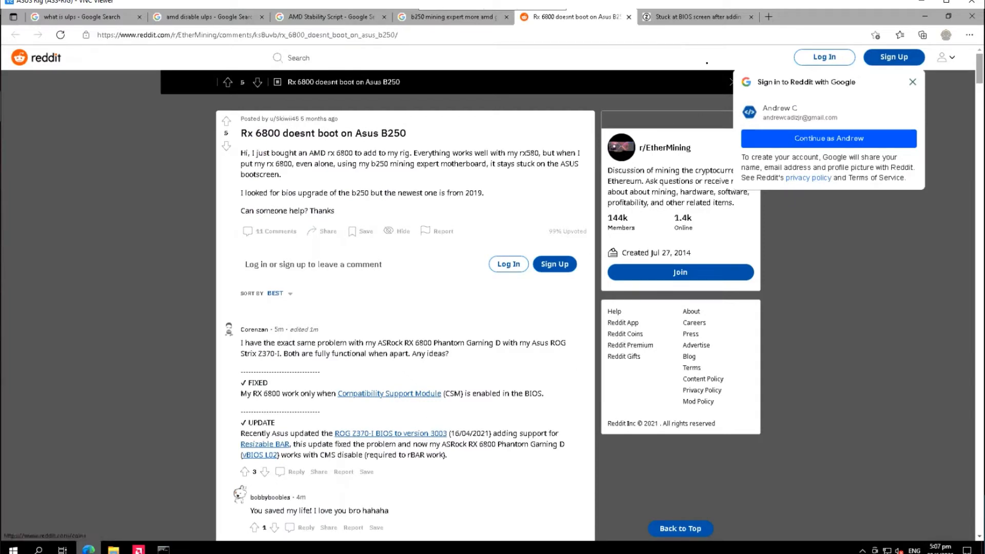
{"action": "left_click", "coordinate": [207, 17]}
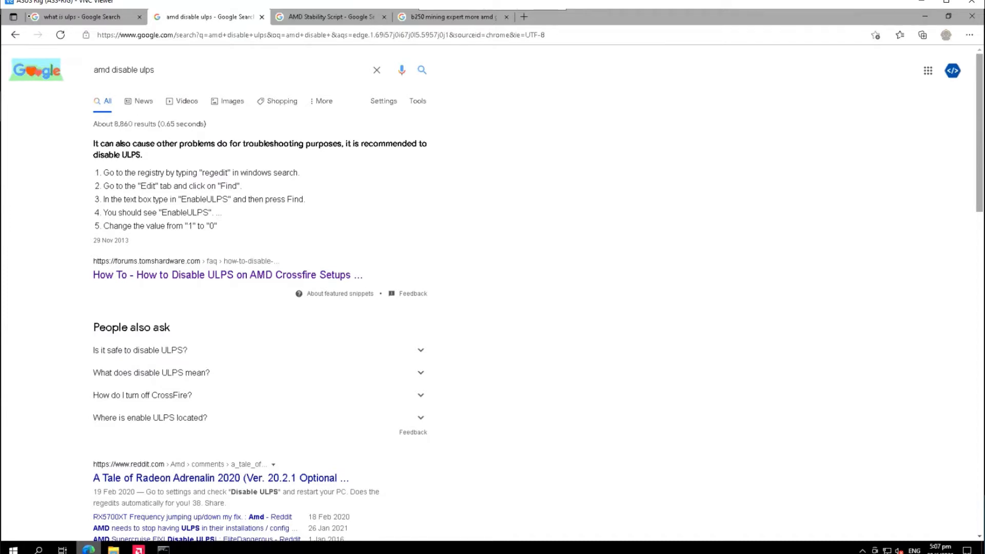
{"action": "left_click", "coordinate": [76, 16]}
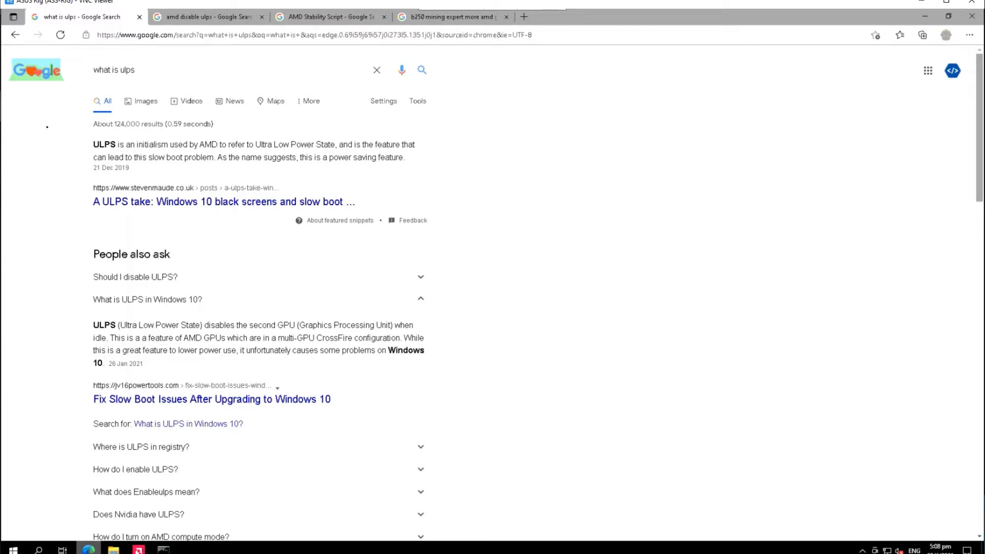
{"action": "scroll", "scroll_direction": "down", "scroll_amount": 3}
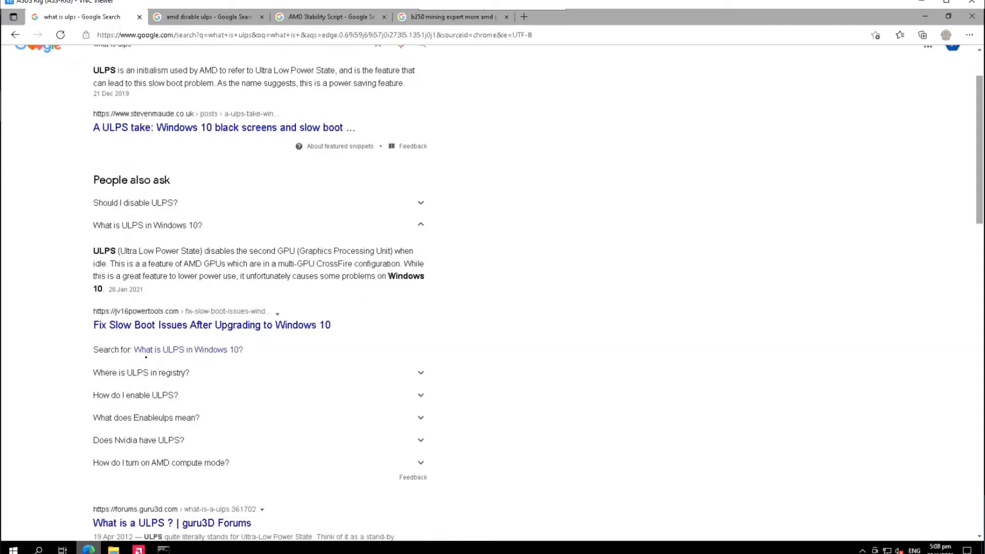
{"action": "left_click_drag", "start_coordinate": [93, 250], "coordinate": [204, 251]}
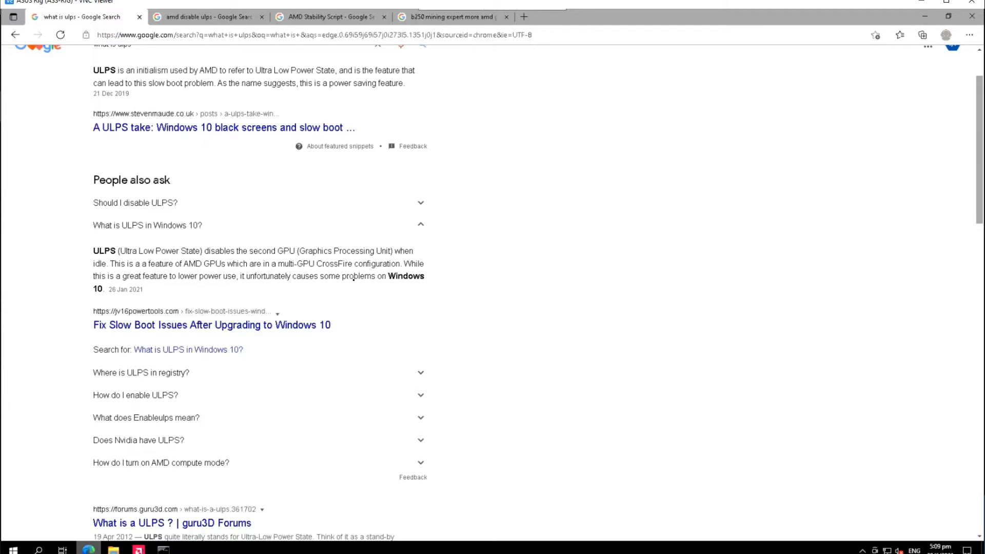
{"action": "left_click", "coordinate": [207, 17]}
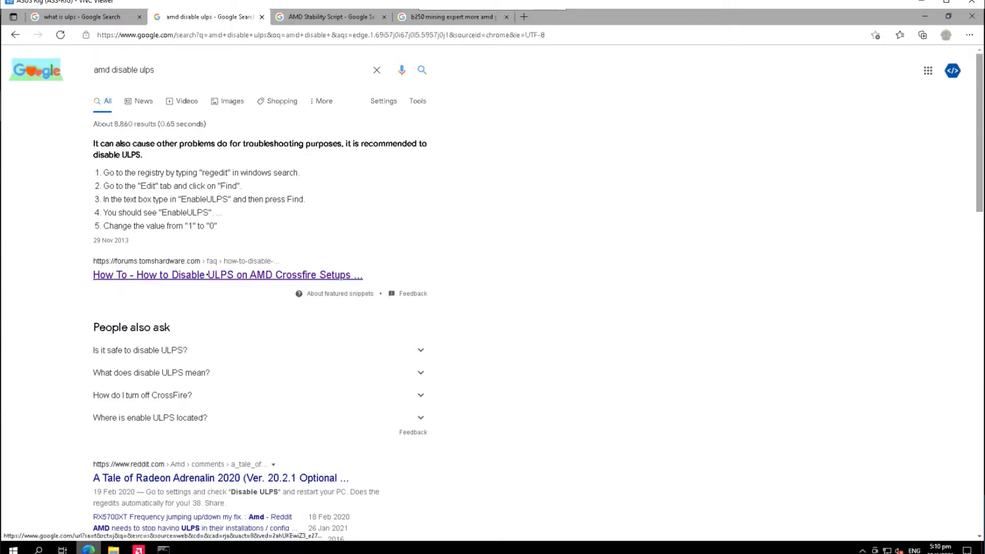
Read Tom's Hardware's 'How to Disable ULPS on AMD Crossfire Setups' guide, then return to the Stability Script results.
{"action": "left_click", "coordinate": [226, 274]}
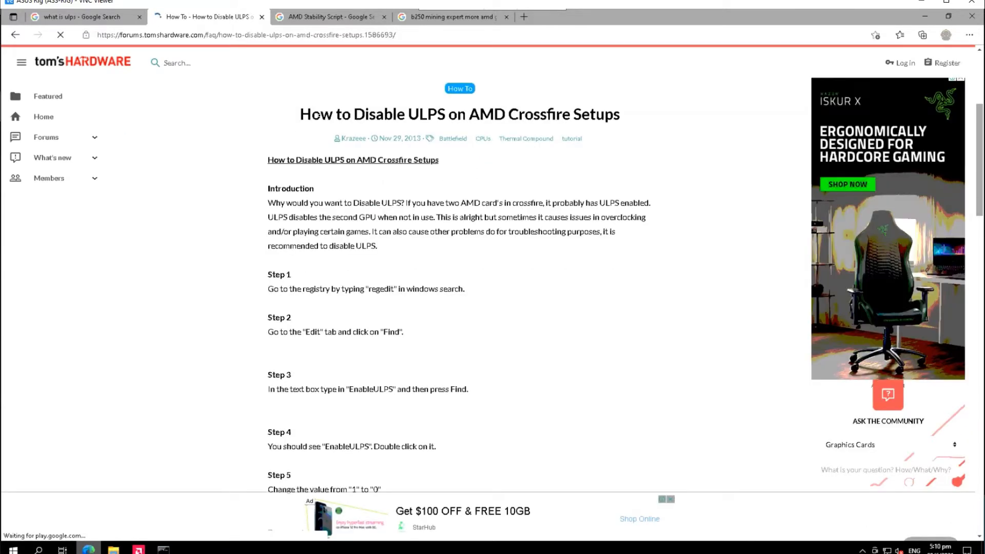
{"action": "left_click_drag", "start_coordinate": [454, 115], "coordinate": [604, 115]}
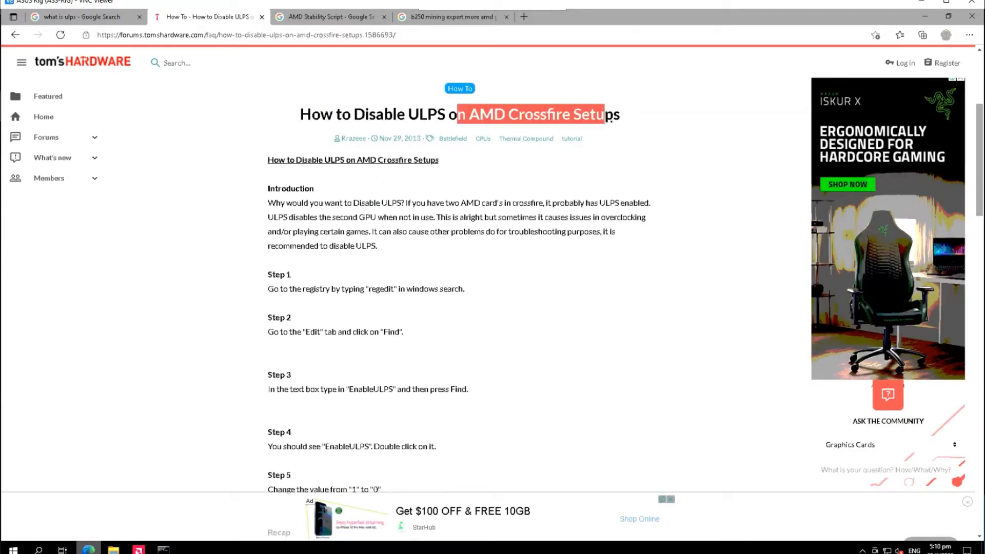
{"action": "left_click", "coordinate": [688, 181]}
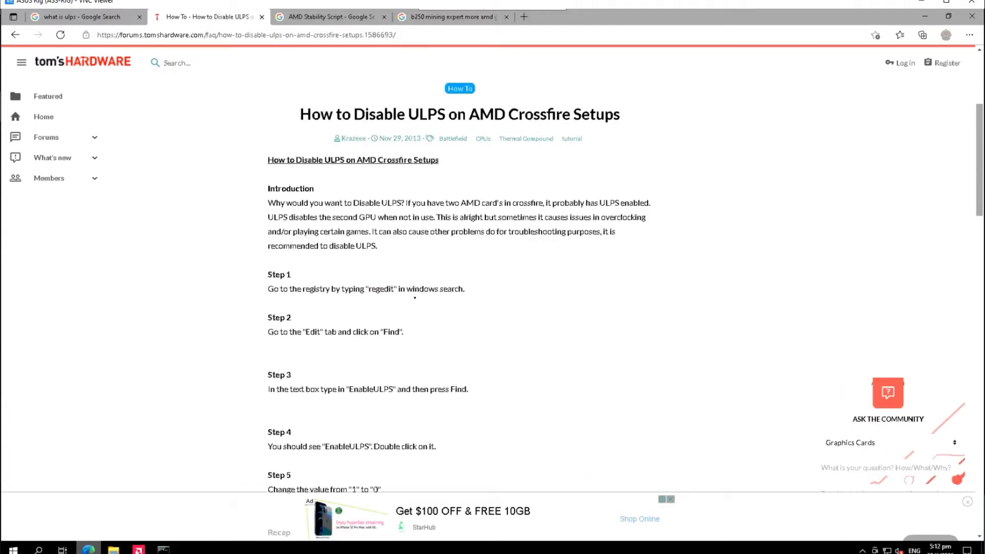
{"action": "scroll", "scroll_direction": "down", "scroll_amount": 3}
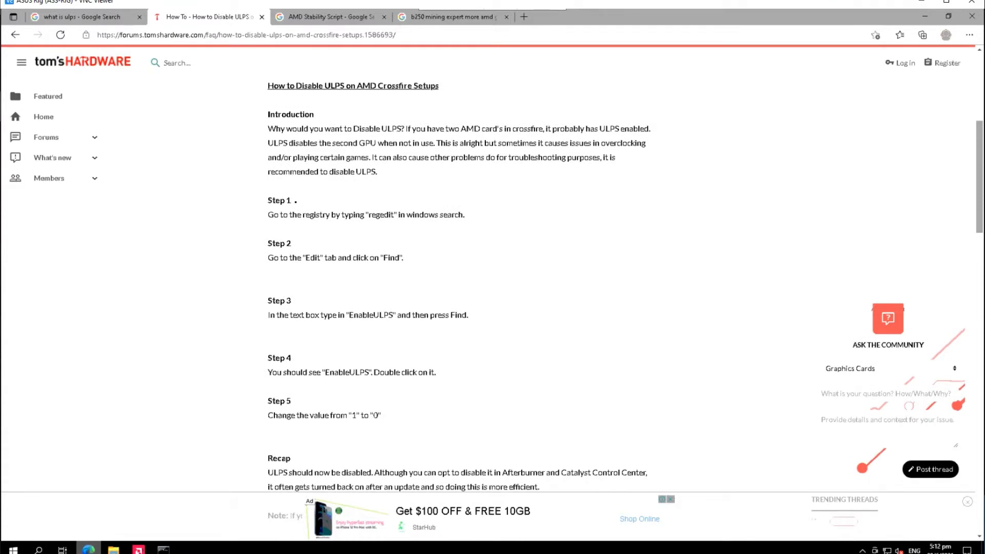
{"action": "double_click", "coordinate": [275, 199]}
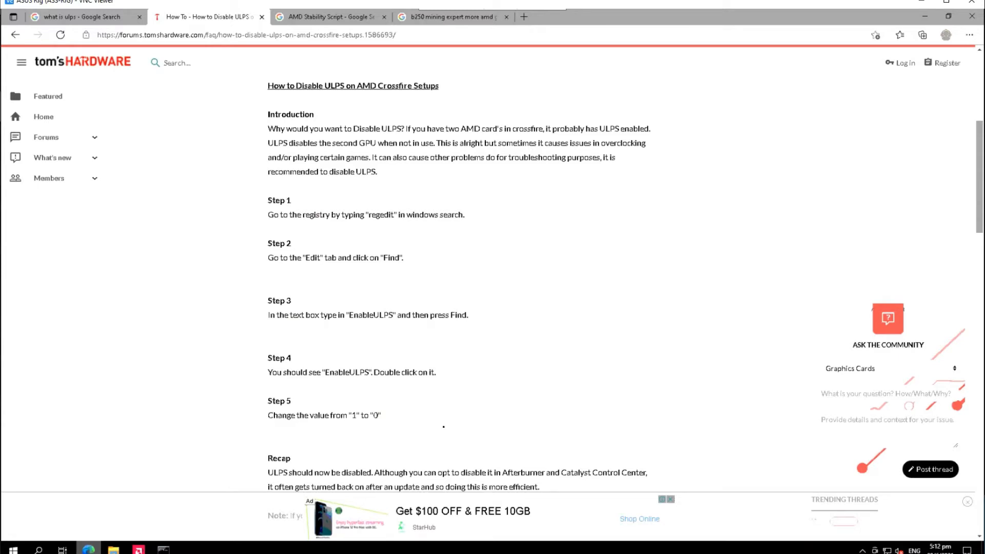
{"action": "left_click", "coordinate": [328, 16]}
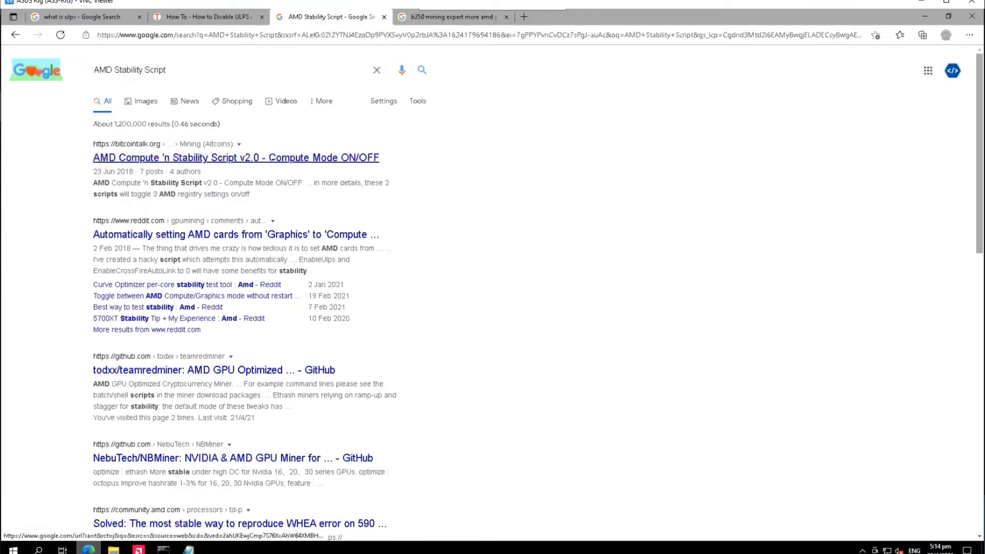
Open and scroll through the Bitcointalk thread 'AMD Compute 'n Stability Script v2.0'.
{"action": "left_click", "coordinate": [235, 158]}
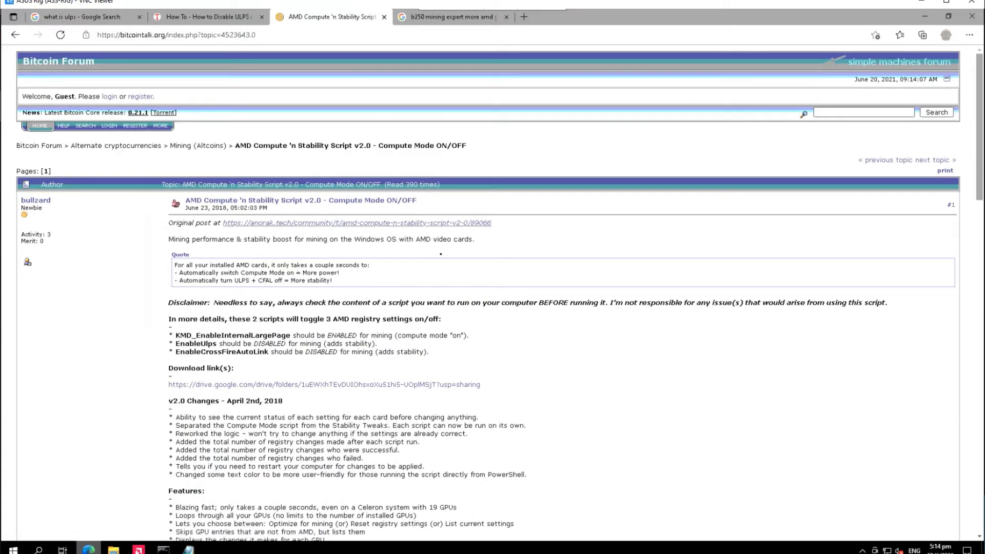
{"action": "scroll", "scroll_direction": "down", "scroll_amount": 3}
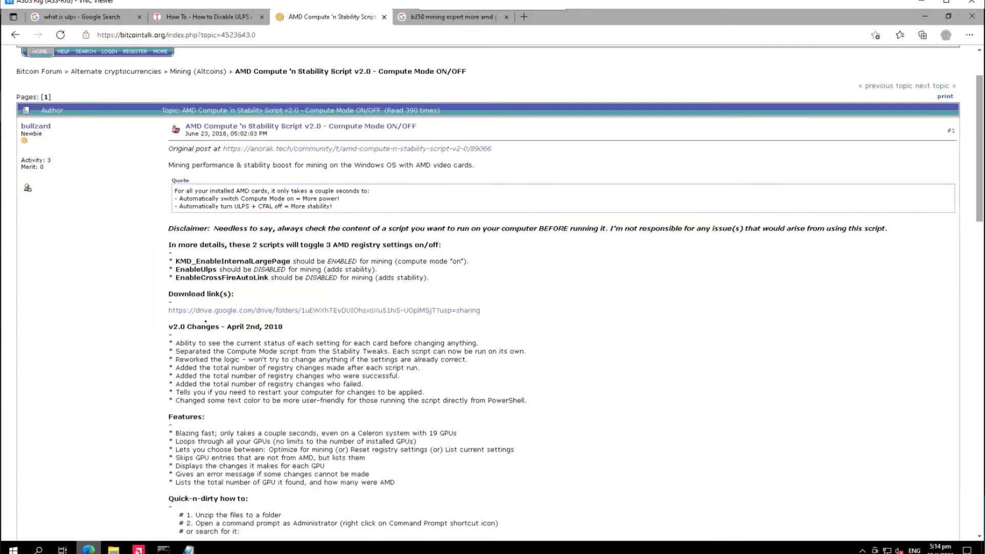
{"action": "scroll", "scroll_direction": "down", "scroll_amount": 3}
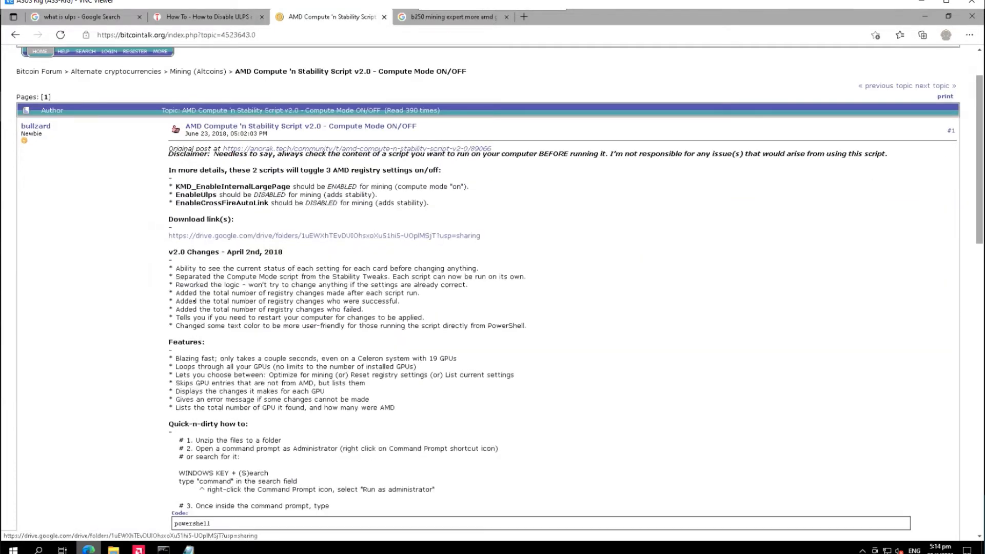
{"action": "scroll", "scroll_direction": "down", "scroll_amount": 3}
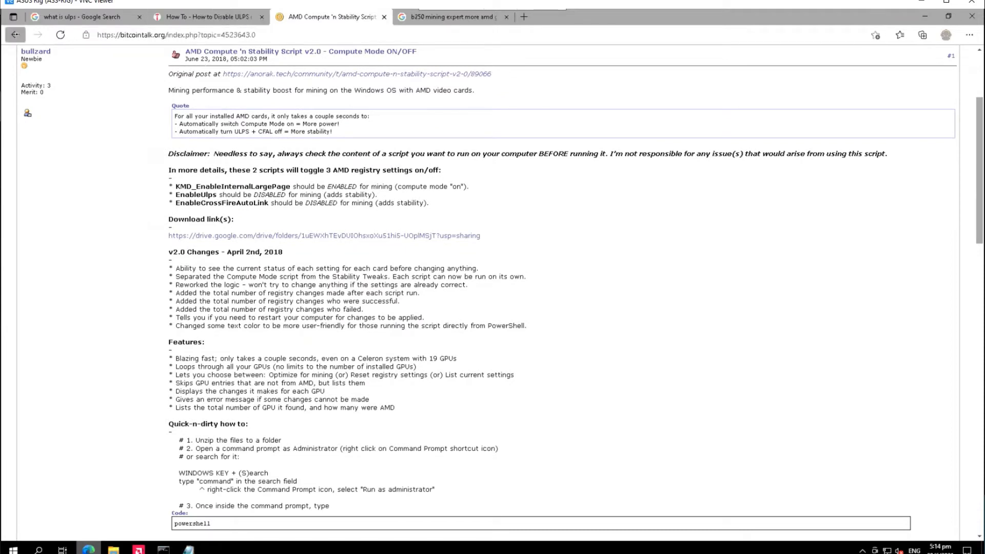
{"action": "left_click", "coordinate": [15, 34]}
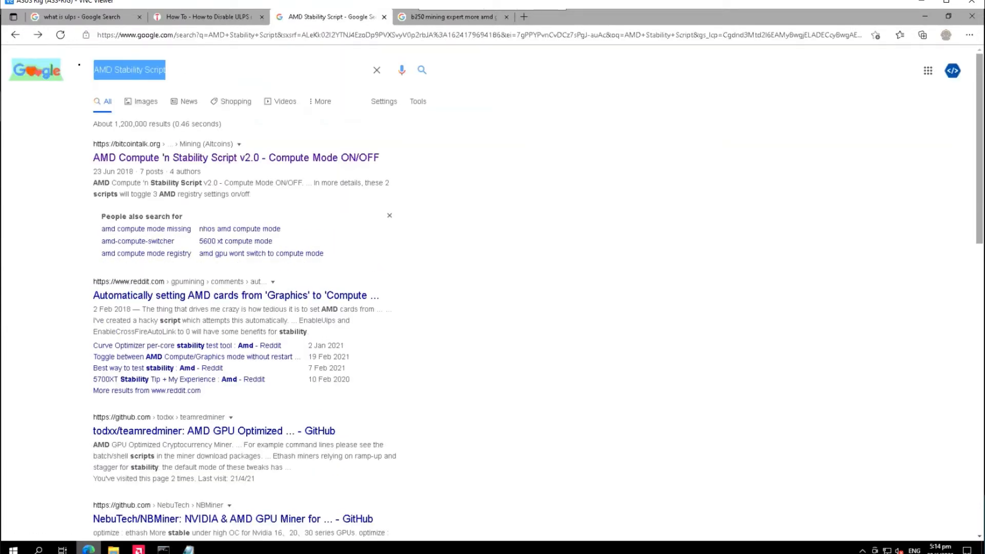
{"action": "mouse_move", "coordinate": [235, 295]}
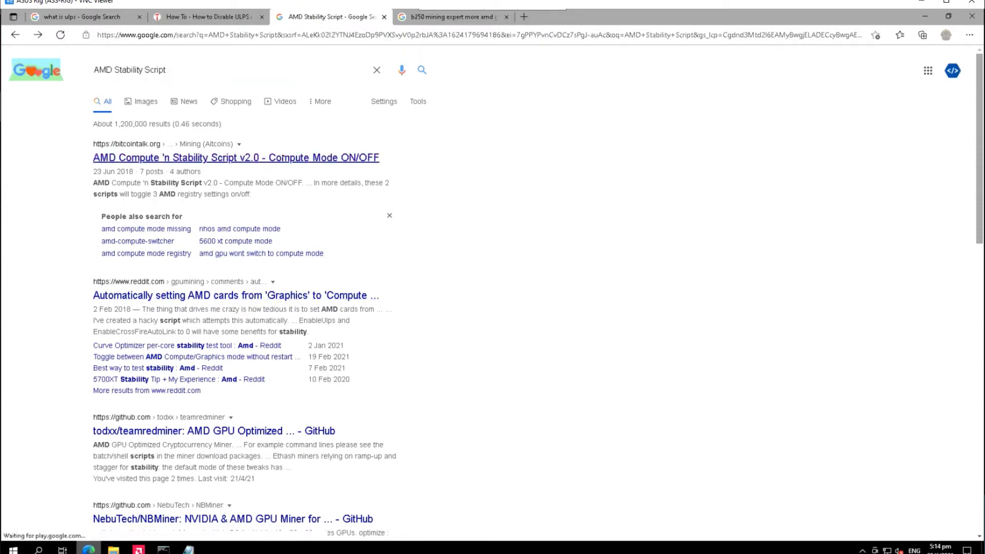
{"action": "left_click", "coordinate": [235, 158]}
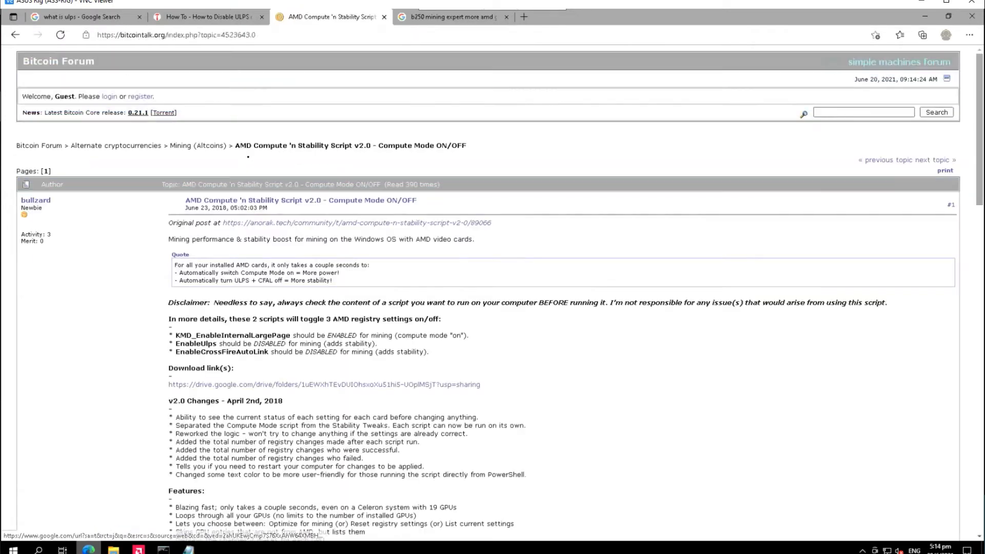
{"action": "scroll", "scroll_direction": "down", "scroll_amount": 3}
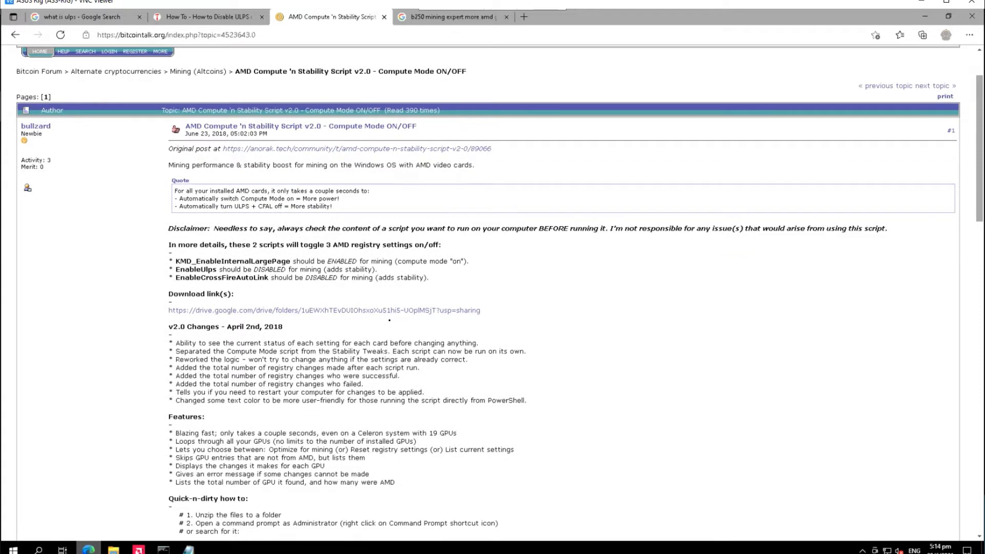
{"action": "mouse_move", "coordinate": [323, 310]}
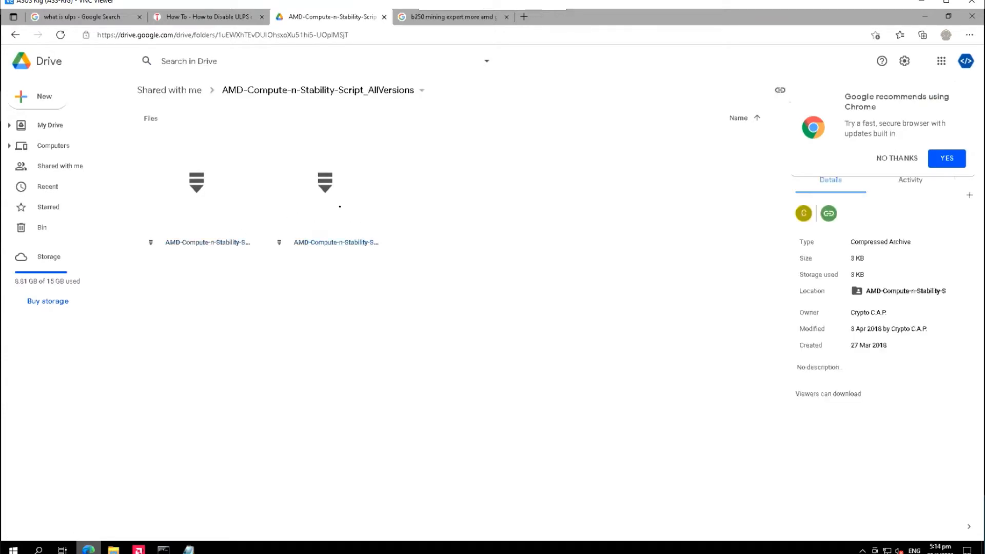
Download the v1.0 and v2.0 script archives from Google Drive and show them in Downloads.
{"action": "left_click", "coordinate": [336, 242]}
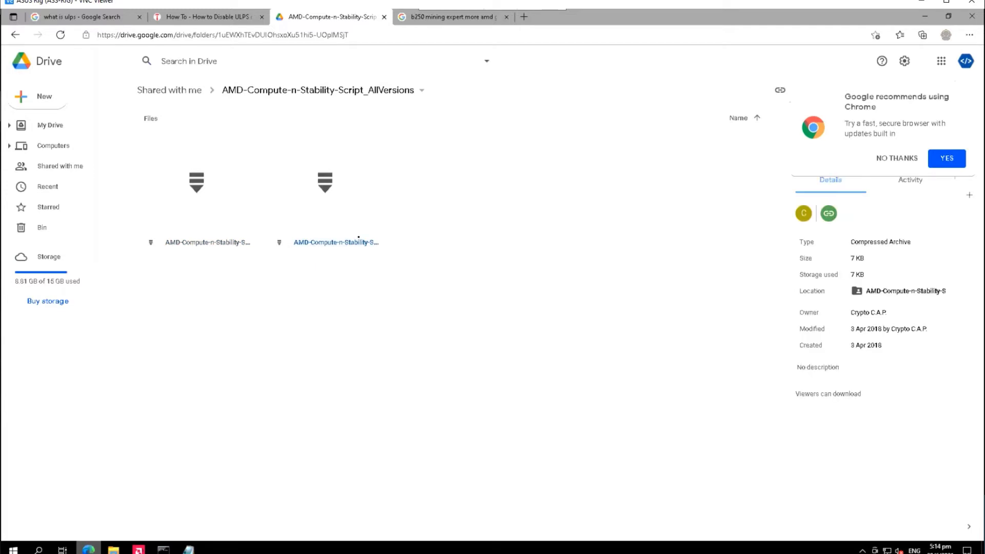
{"action": "left_click", "coordinate": [208, 242]}
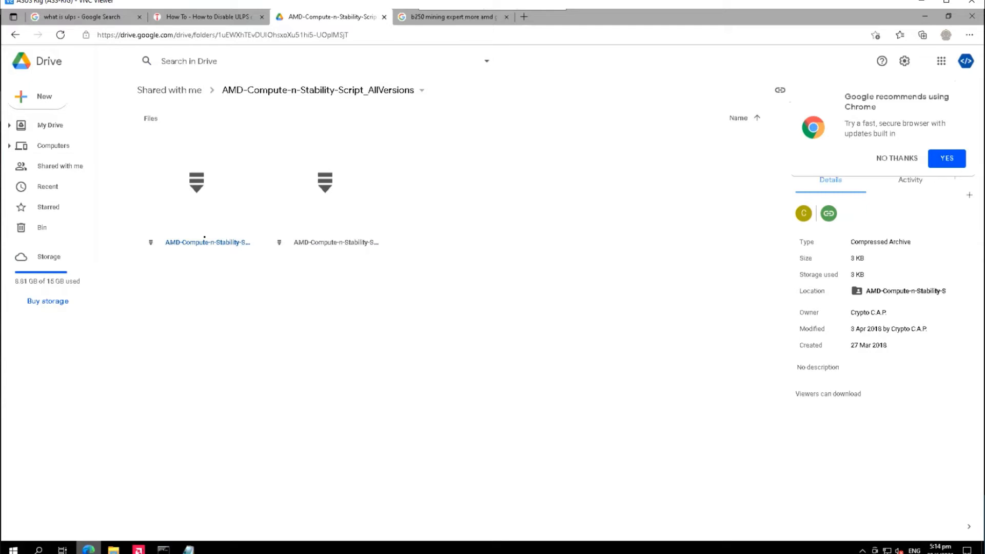
{"action": "right_click", "coordinate": [207, 241]}
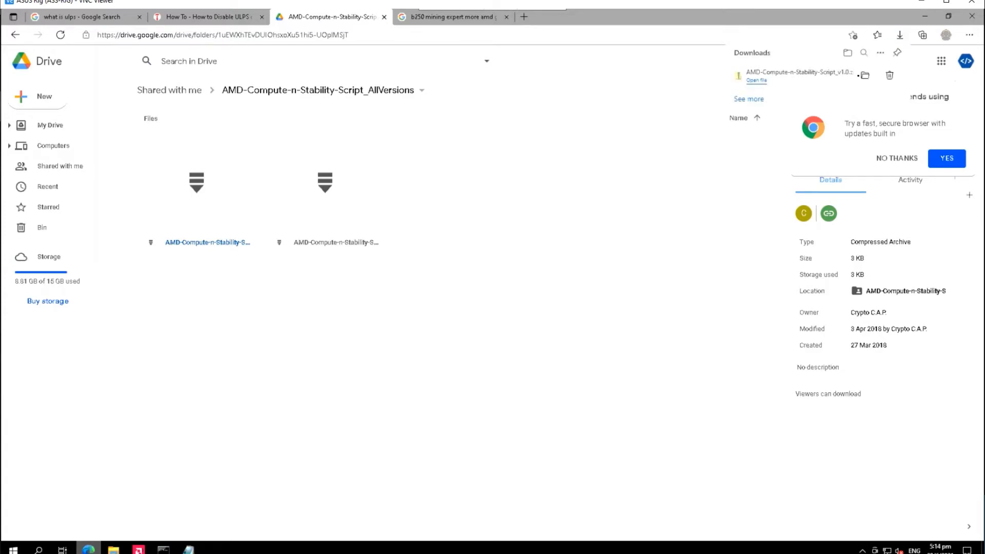
{"action": "right_click", "coordinate": [336, 242]}
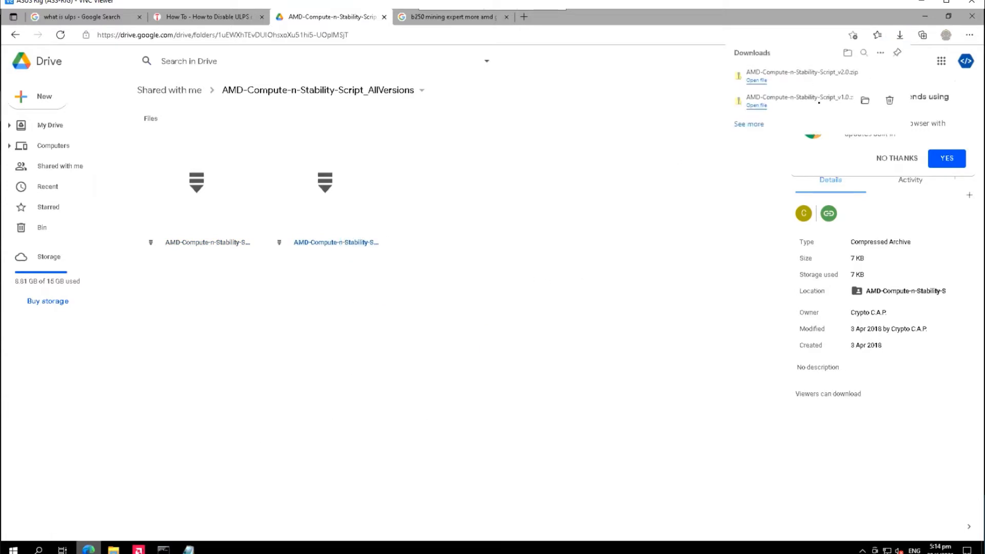
{"action": "mouse_move", "coordinate": [865, 75]}
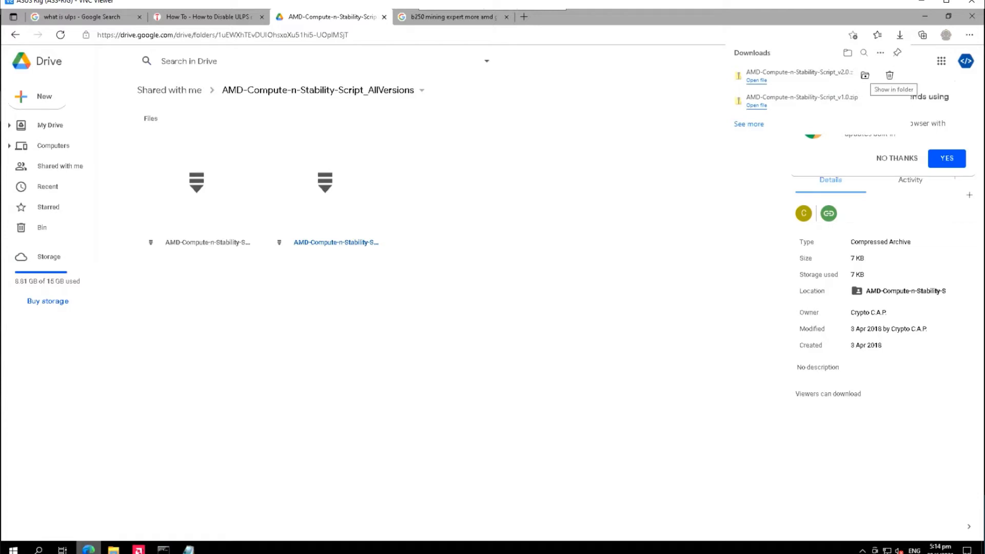
{"action": "left_click", "coordinate": [892, 89]}
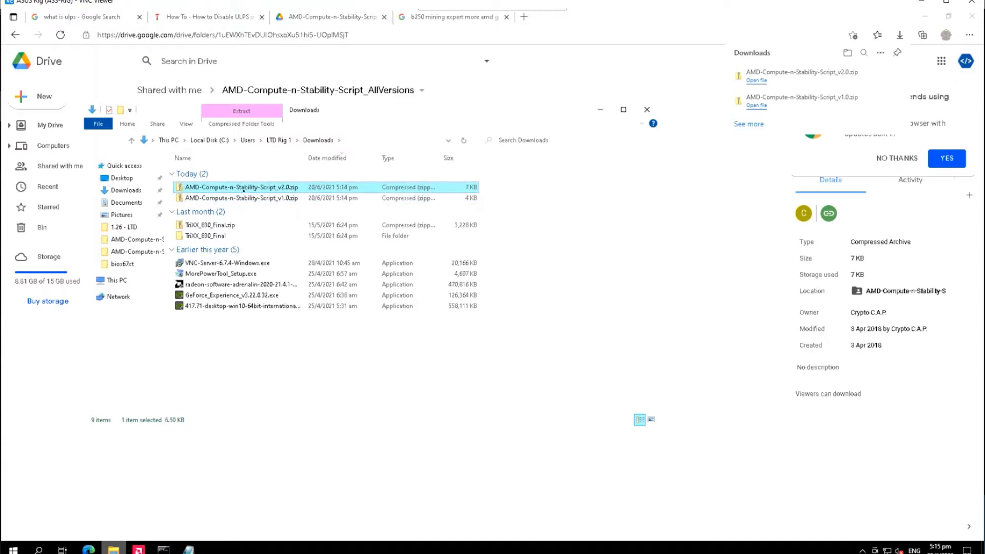
Extract AMD-Compute-n-Stability-Script_v2.0.zip into its suggested v2.0 folder.
{"action": "right_click", "coordinate": [241, 186]}
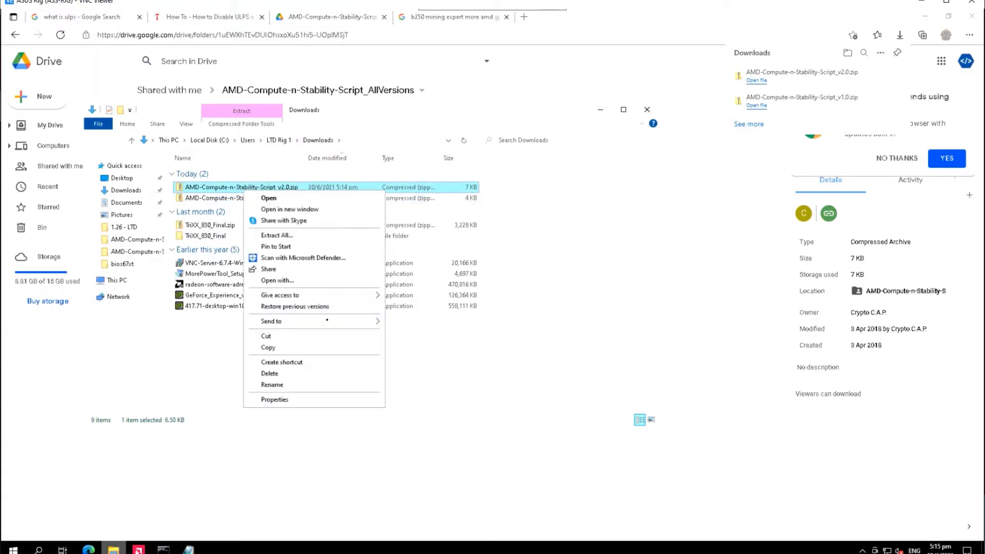
{"action": "mouse_move", "coordinate": [272, 321]}
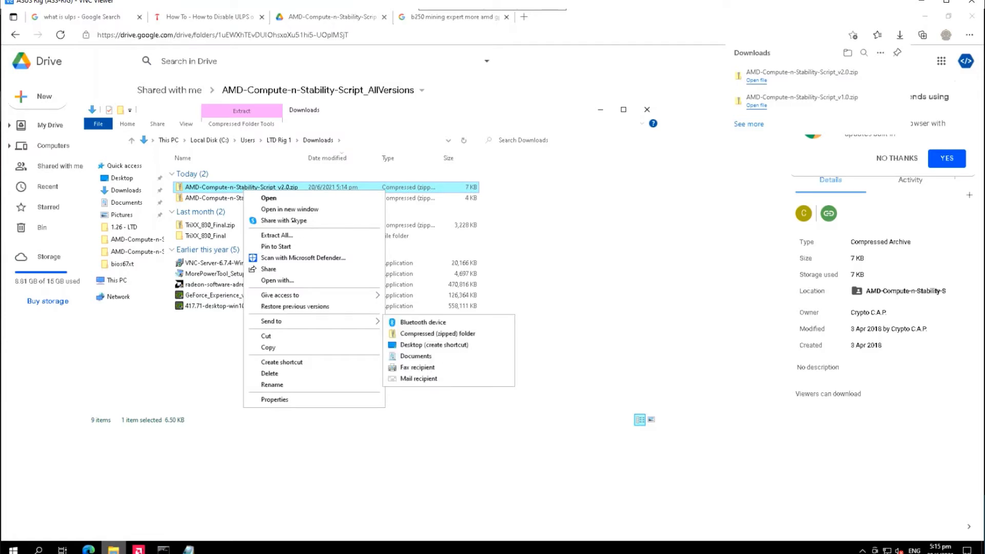
{"action": "left_click", "coordinate": [276, 235]}
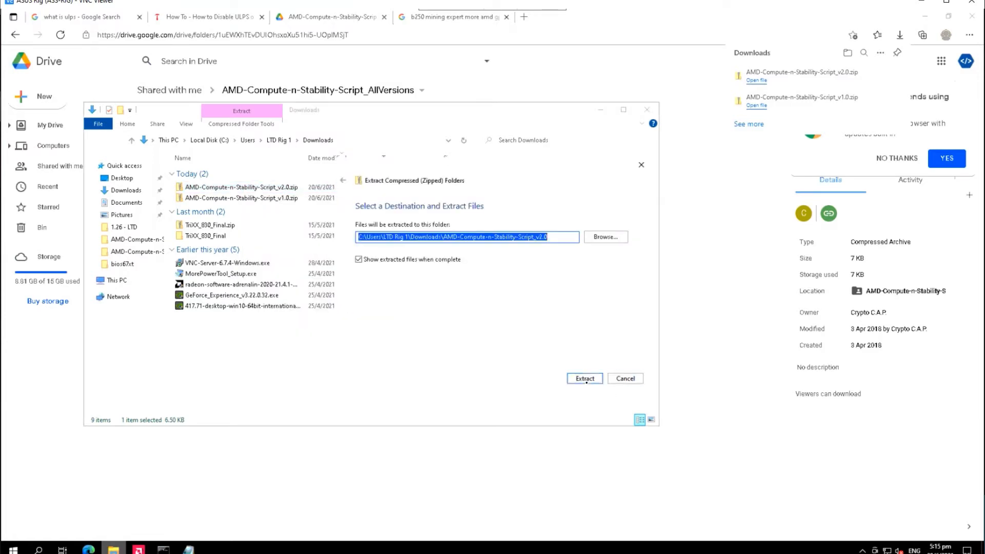
{"action": "left_click", "coordinate": [583, 378]}
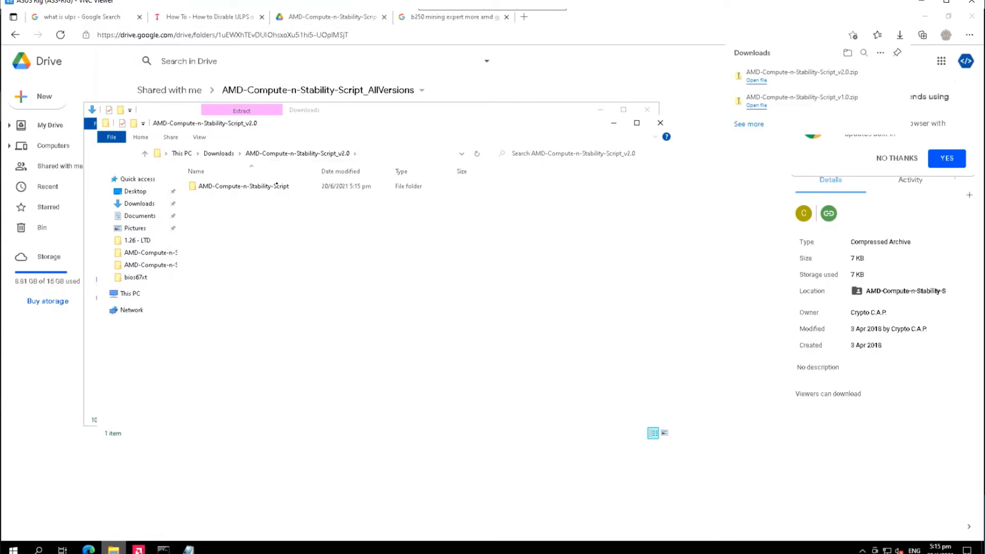
Open the extracted folder and read stability.ps1 in Notepad, accepting the security warning.
{"action": "left_click", "coordinate": [243, 186]}
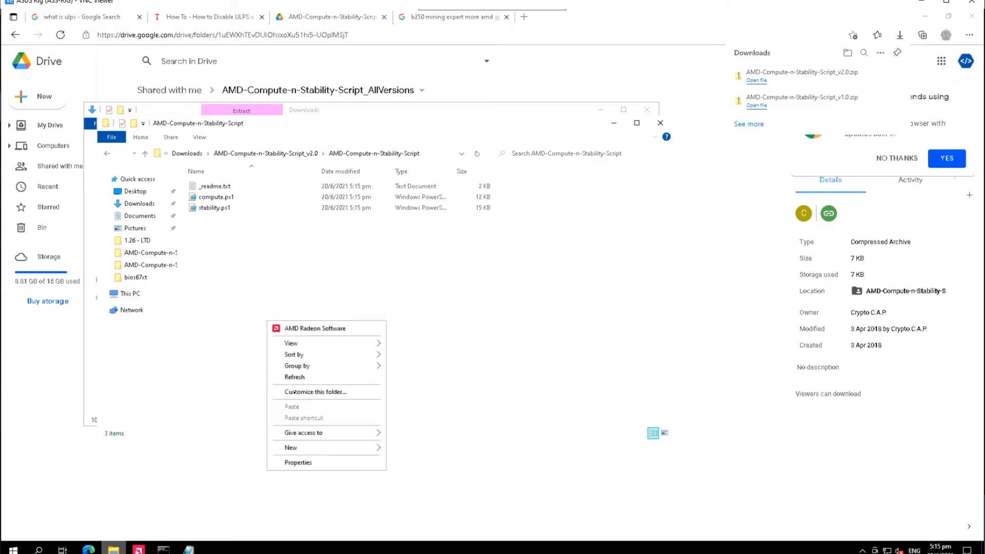
{"action": "left_click", "coordinate": [214, 186]}
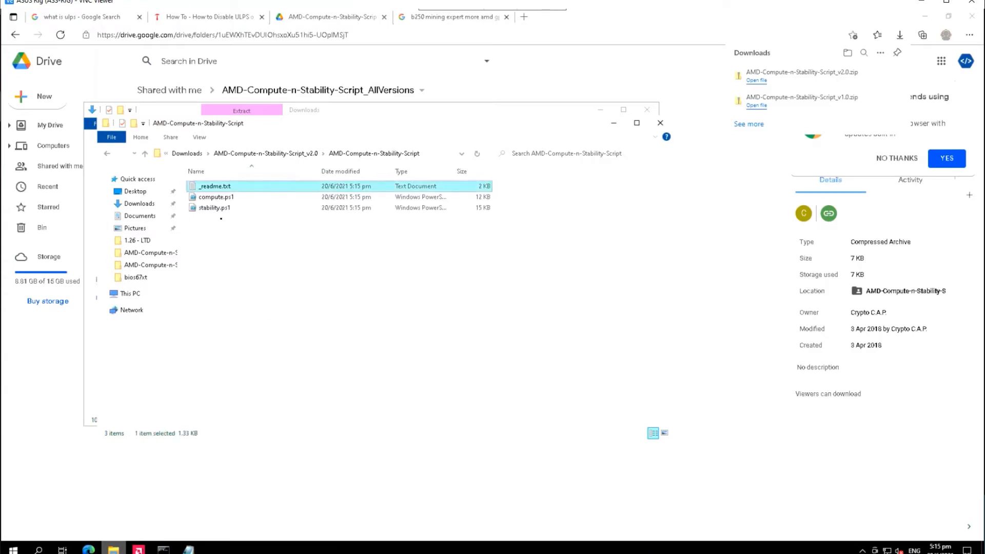
{"action": "left_click", "coordinate": [214, 207]}
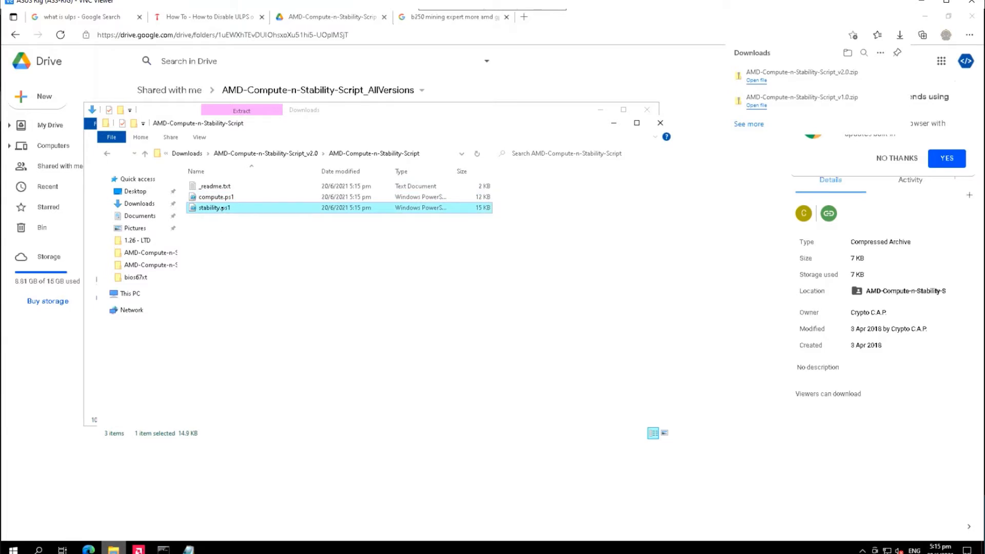
{"action": "double_click", "coordinate": [213, 207]}
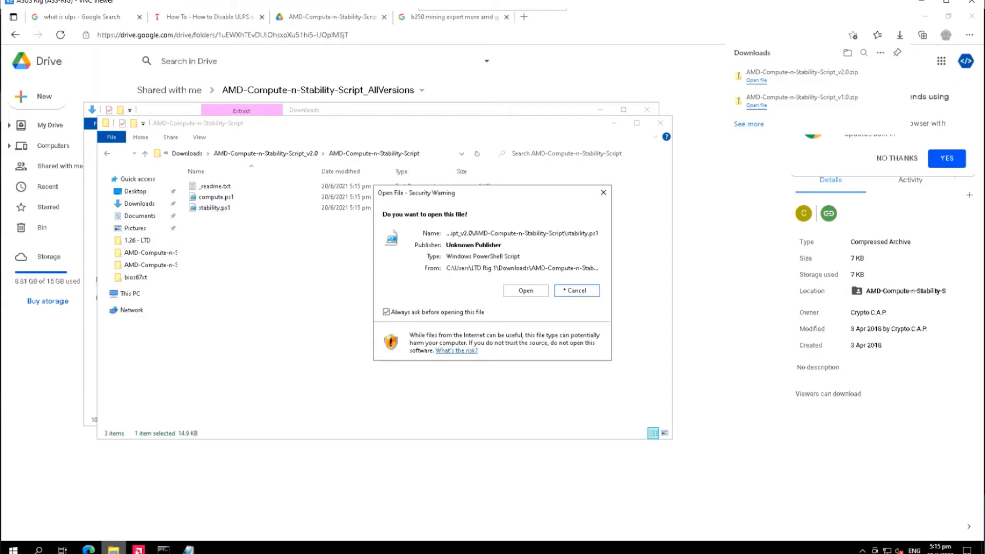
{"action": "left_click", "coordinate": [525, 290]}
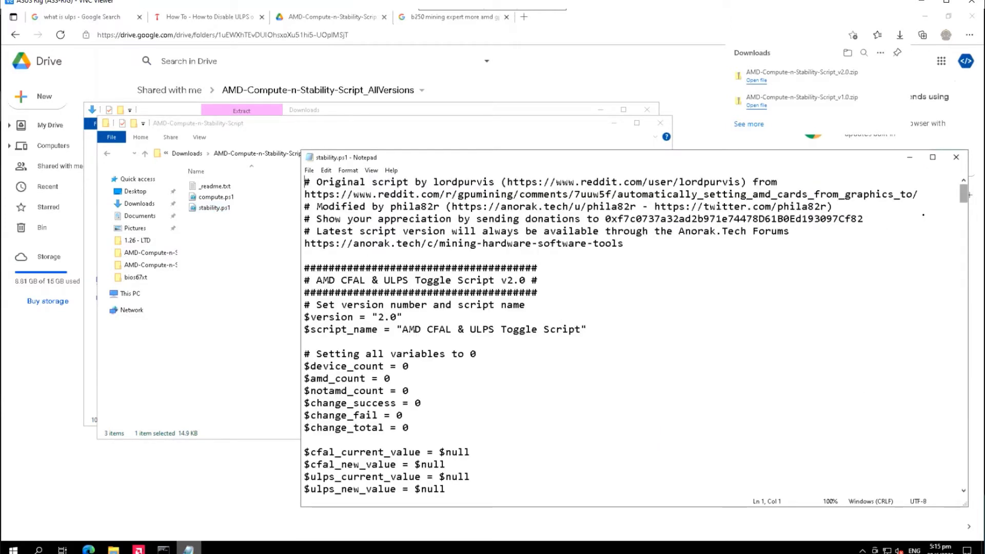
{"action": "scroll", "scroll_direction": "down", "scroll_amount": 3}
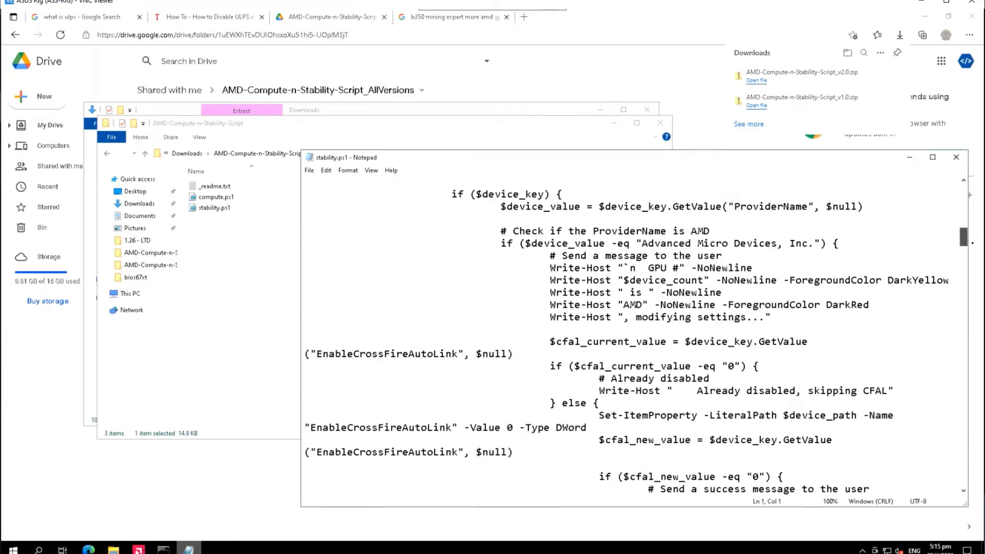
{"action": "scroll", "scroll_direction": "down", "scroll_amount": 3}
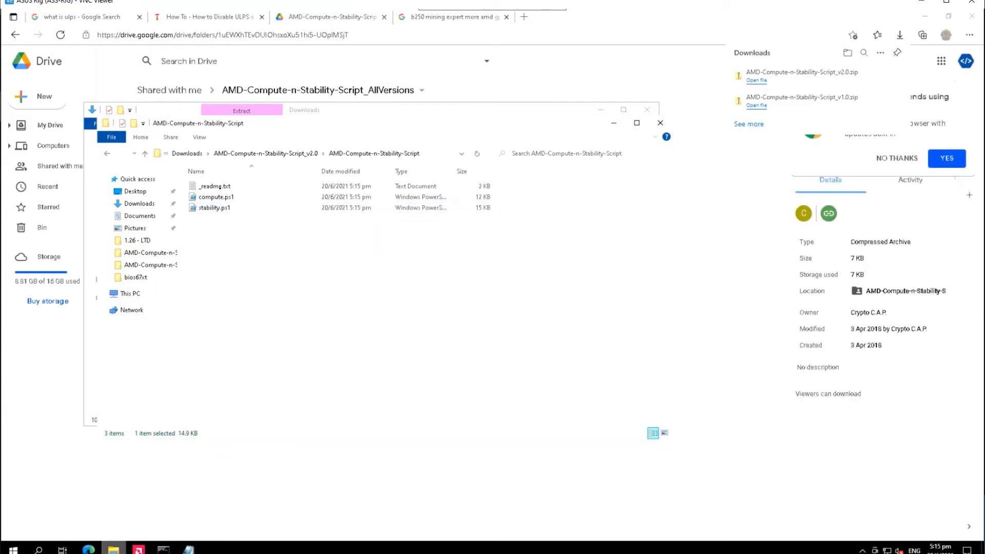
Open _readme.txt in Notepad and highlight its opening instruction steps.
{"action": "double_click", "coordinate": [214, 186]}
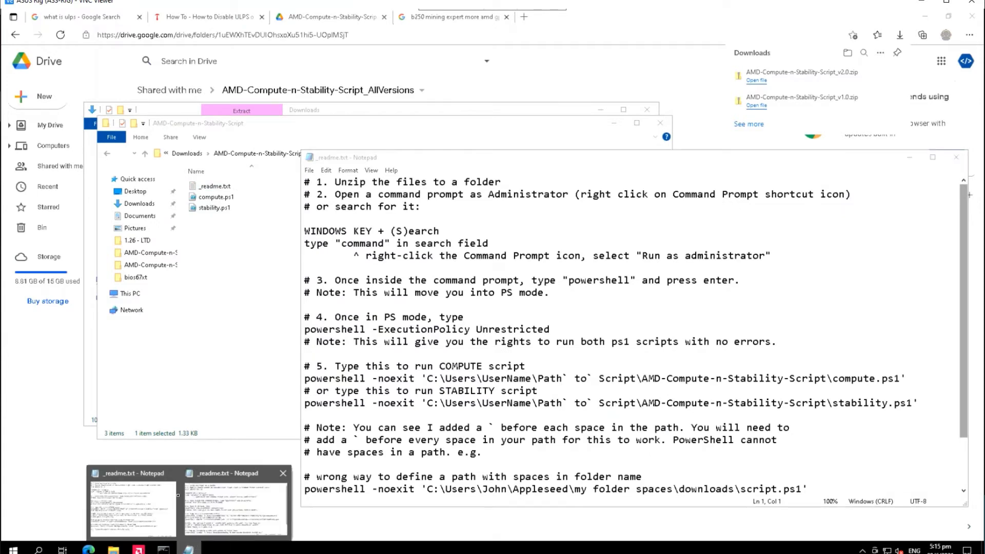
{"action": "left_click", "coordinate": [457, 329]}
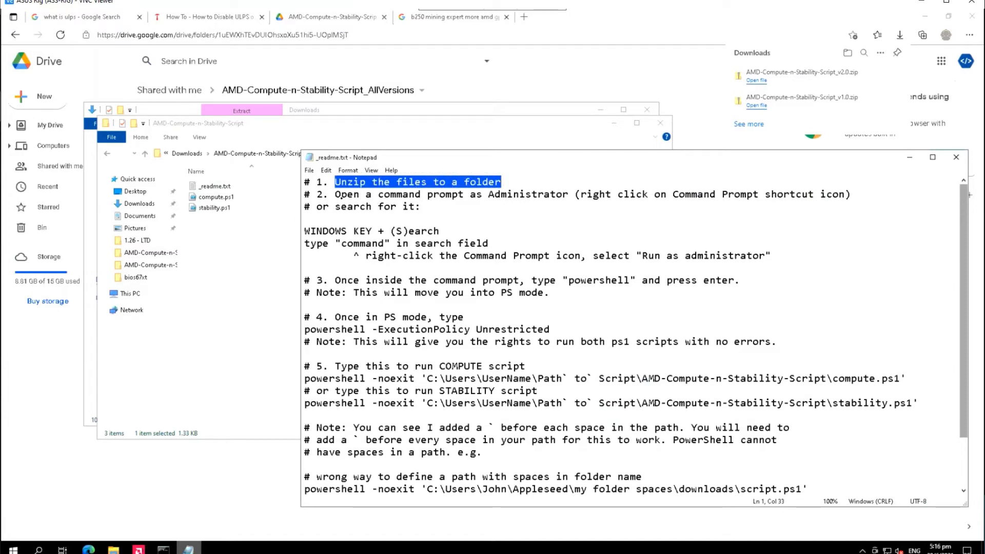
{"action": "left_click_drag", "start_coordinate": [335, 193], "coordinate": [483, 193]}
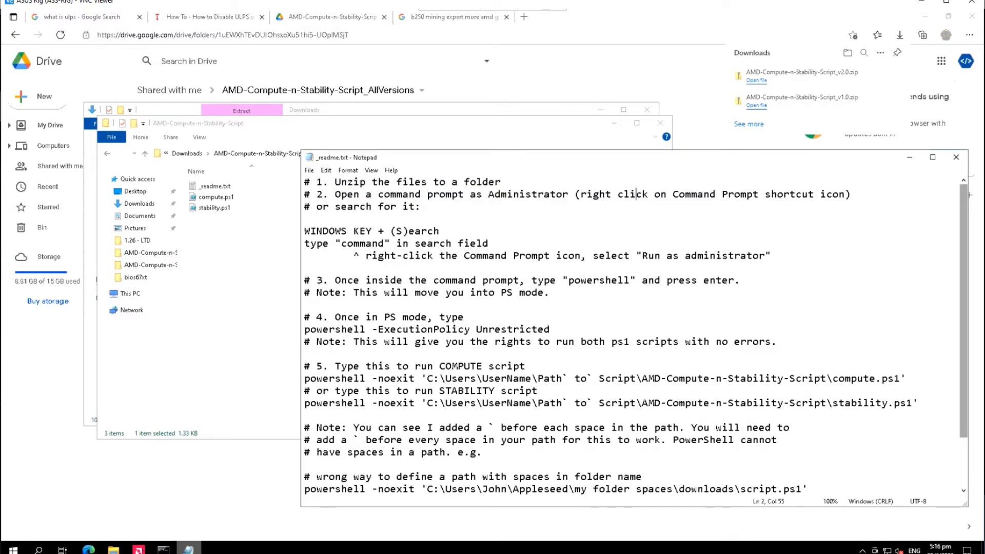
Search for cmd and run Command Prompt as administrator.
{"action": "type", "text": "calculator"}
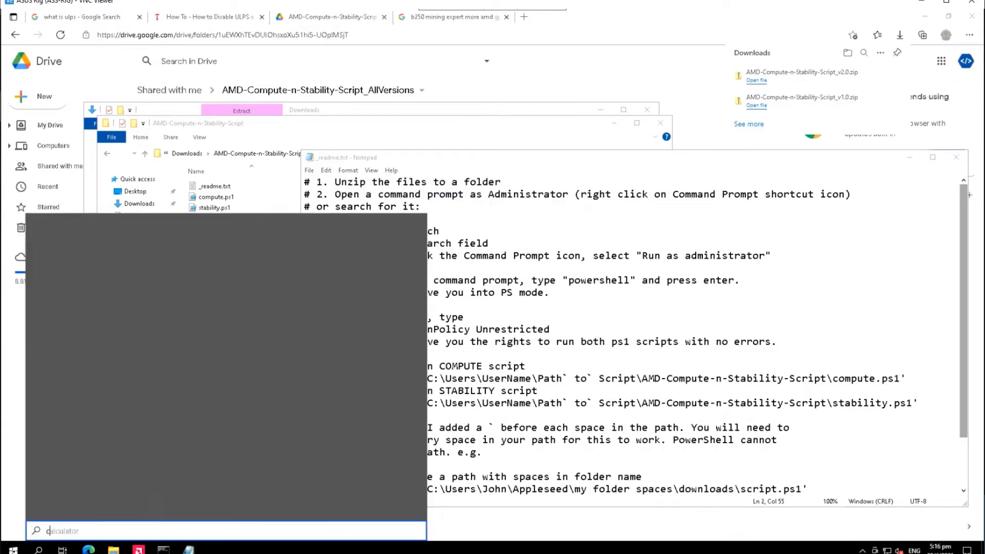
{"action": "type", "text": "cmd"}
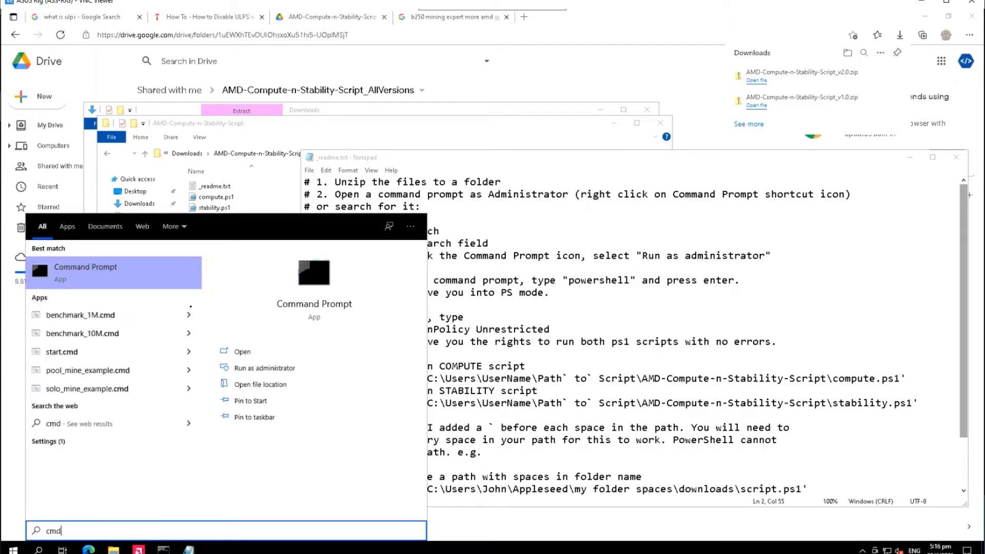
{"action": "right_click", "coordinate": [85, 266]}
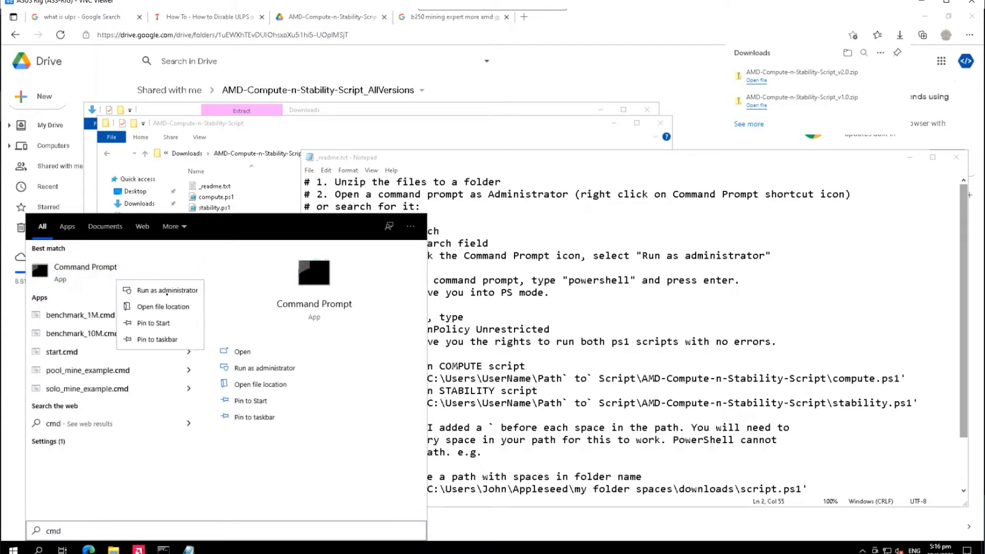
{"action": "left_click", "coordinate": [167, 290]}
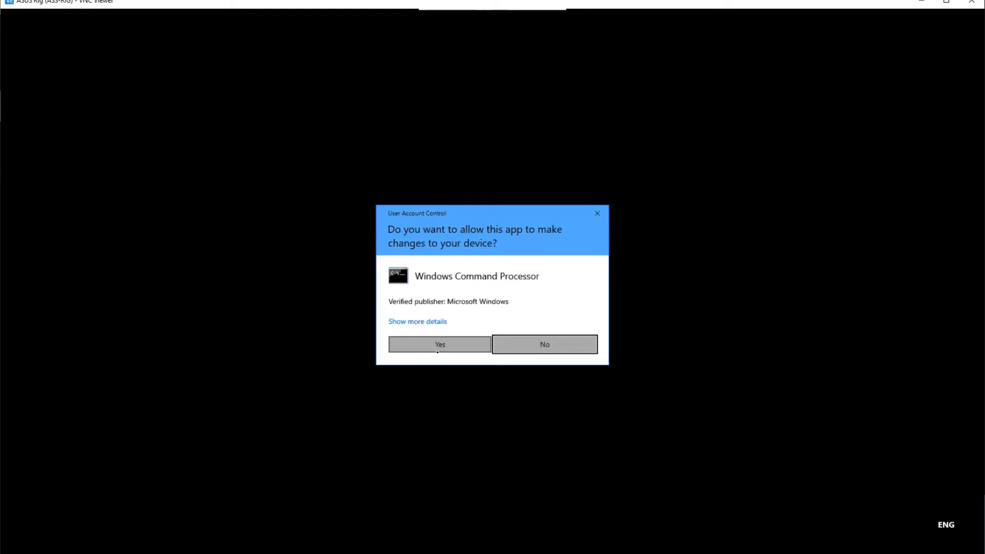
Approve the UAC prompt and start PowerShell inside the admin Command Prompt.
{"action": "left_click", "coordinate": [439, 344]}
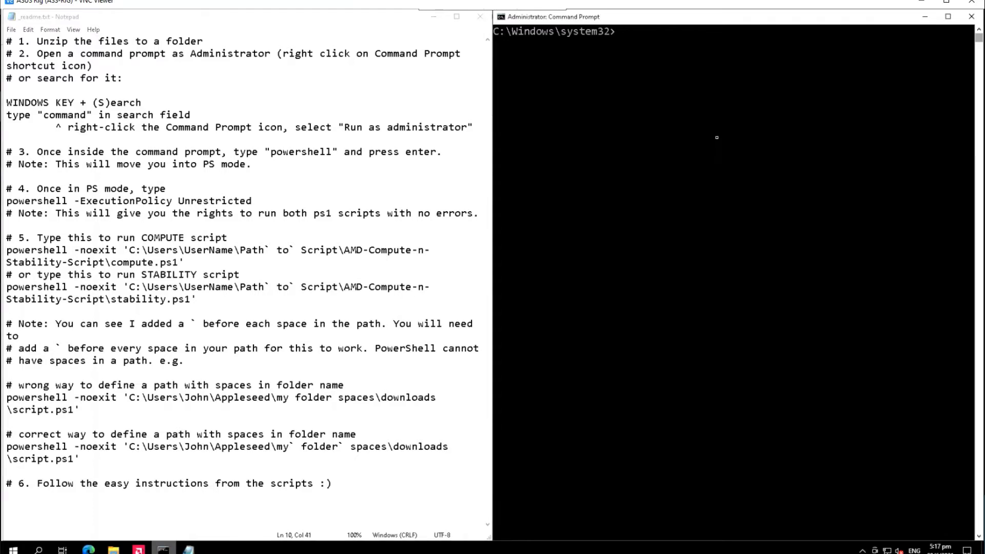
{"action": "type", "text": "powershell"}
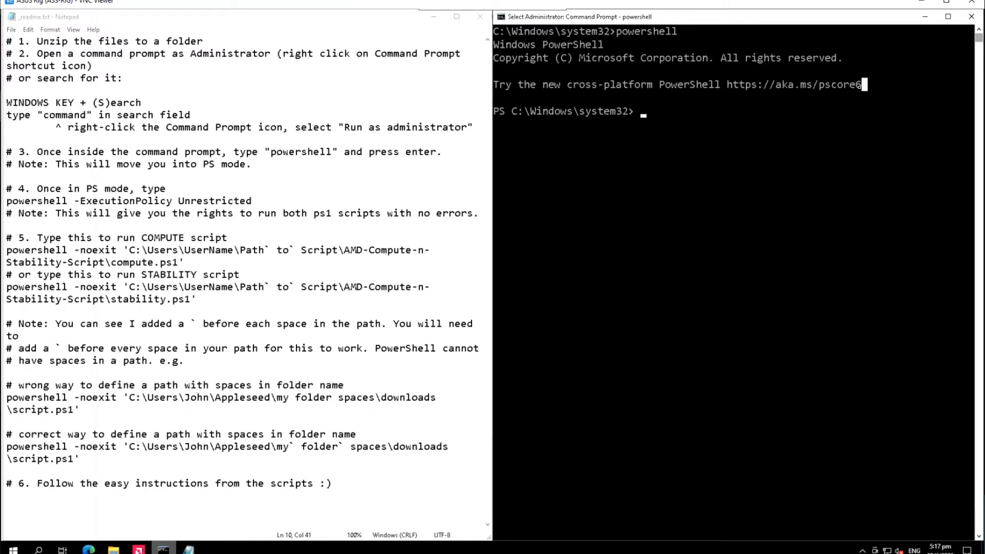
Run Windows PowerShell as administrator and enlarge its default console font size.
{"action": "left_click", "coordinate": [10, 548]}
{"action": "type", "text": "power"}
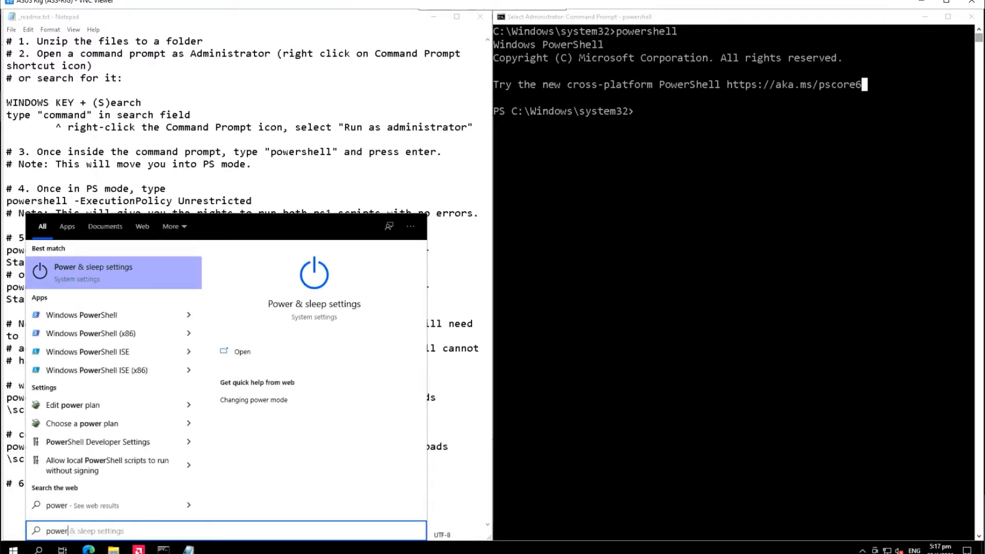
{"action": "right_click", "coordinate": [81, 314]}
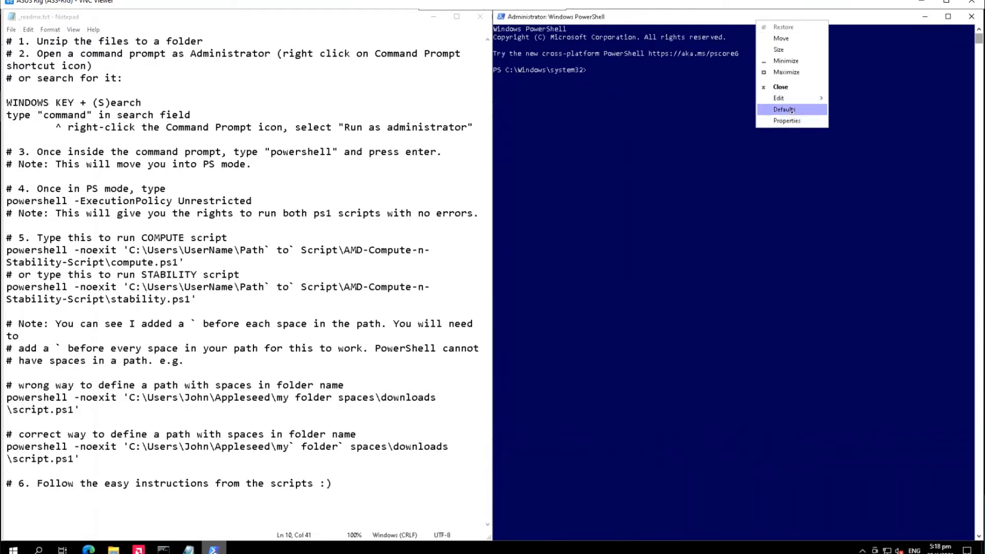
{"action": "left_click", "coordinate": [786, 120]}
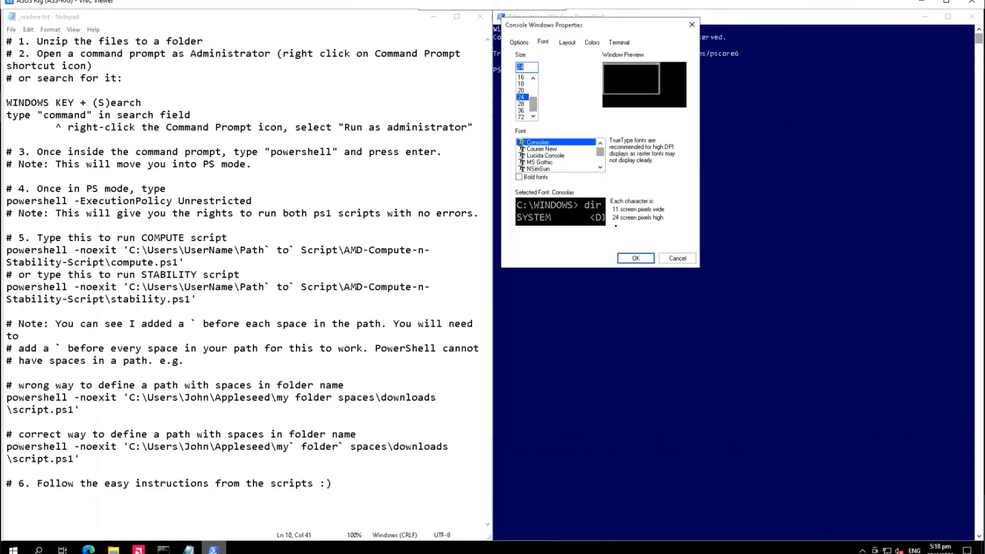
{"action": "left_click", "coordinate": [634, 258]}
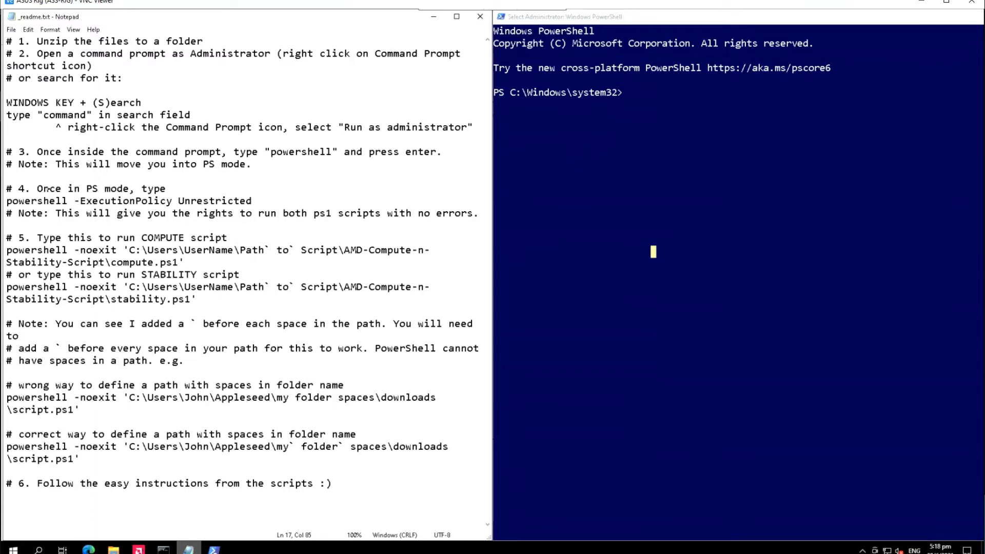
Run 'powershell -ExecutionPolicy Unrestricted' in the administrator PowerShell window.
{"action": "double_click", "coordinate": [28, 201]}
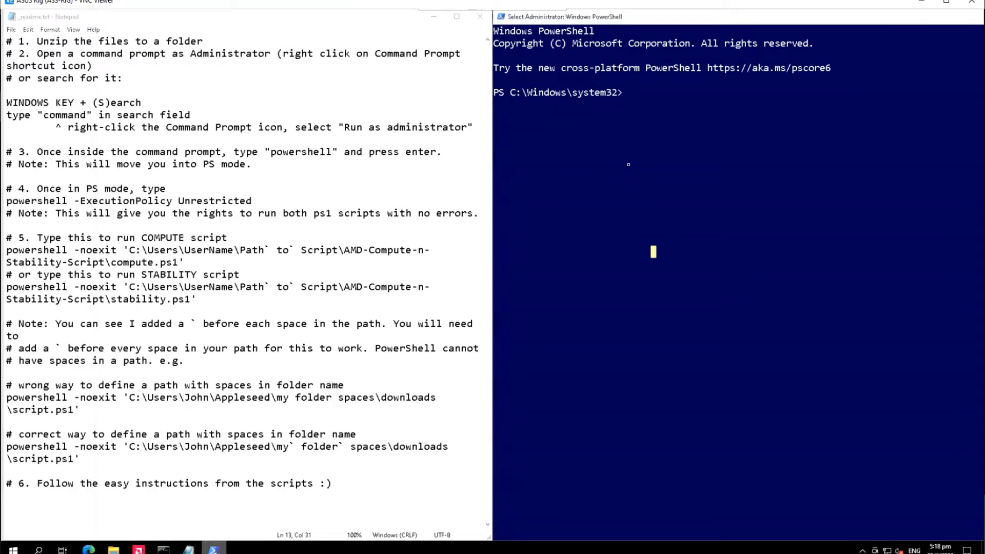
{"action": "type", "text": "powershell -E"}
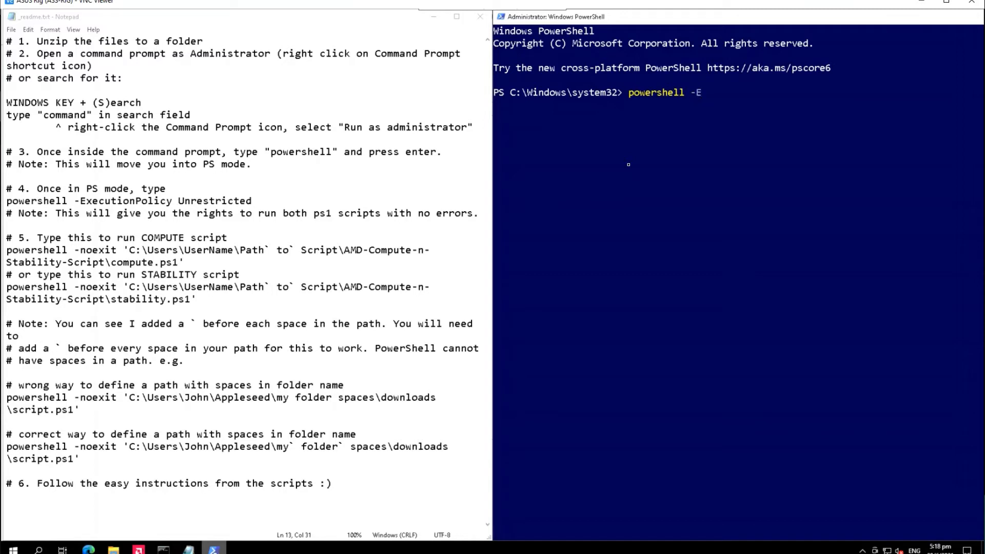
{"action": "type", "text": "xecution"}
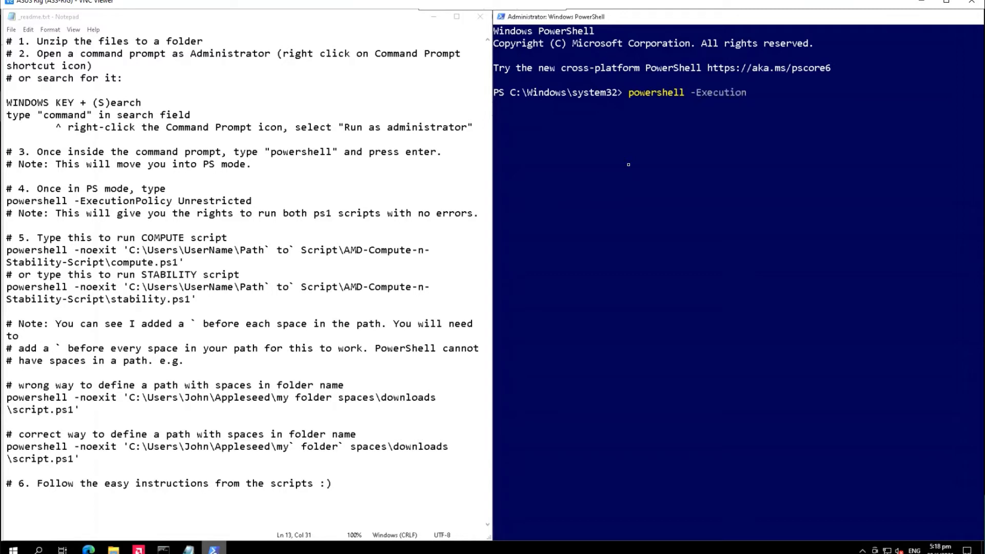
{"action": "type", "text": "Policy"}
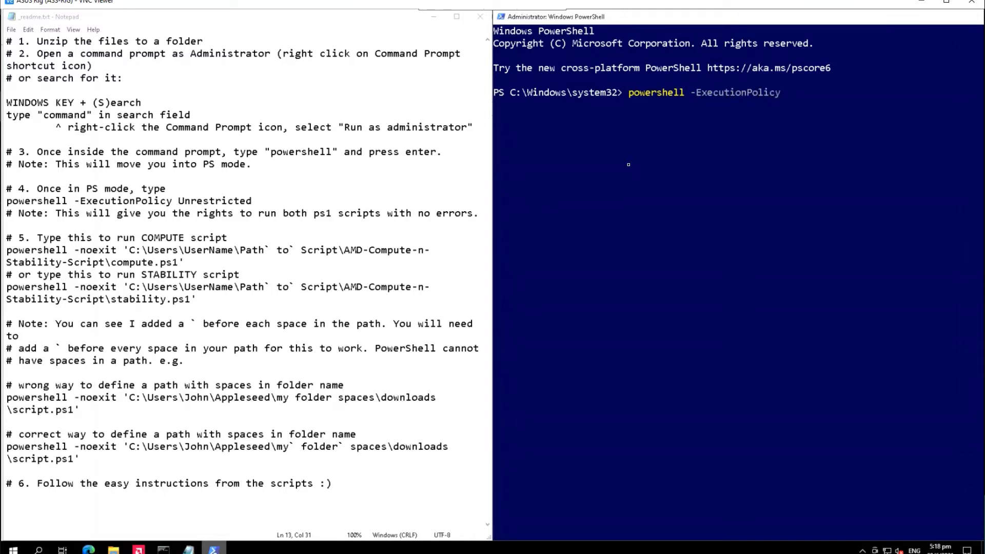
{"action": "type", "text": "Unrestric"}
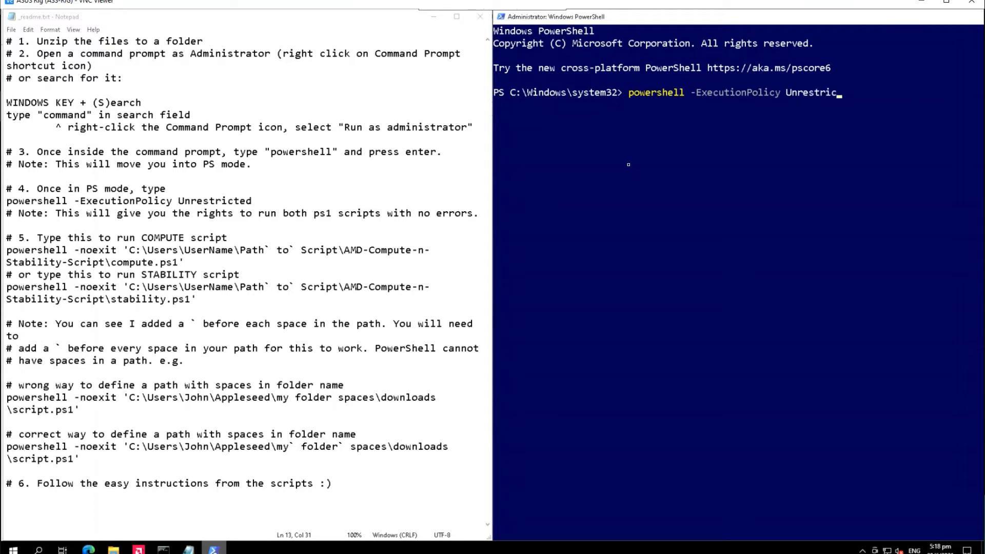
{"action": "type", "text": "ted"}
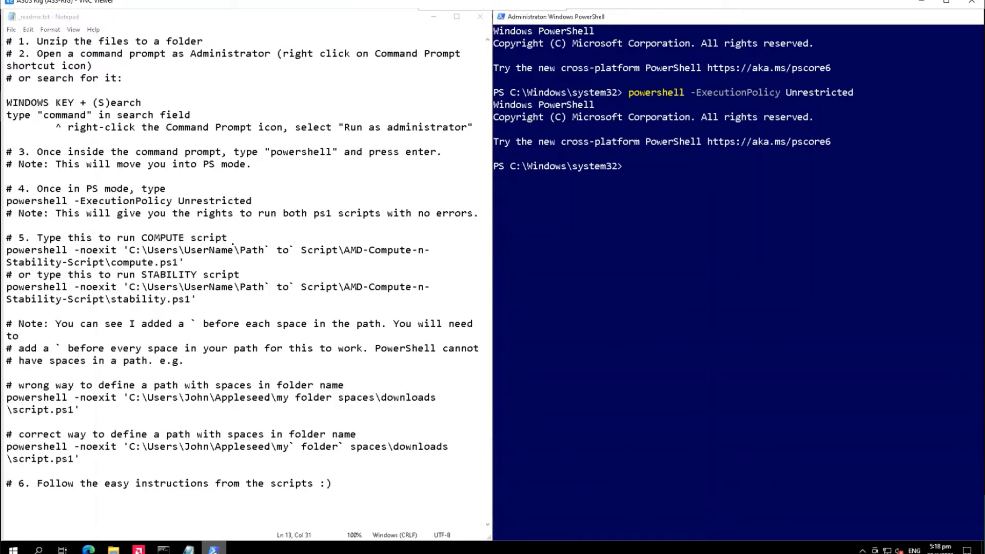
Highlight the readme's step 5 heading and the line introducing the STABILITY script.
{"action": "left_click_drag", "start_coordinate": [19, 237], "coordinate": [80, 237]}
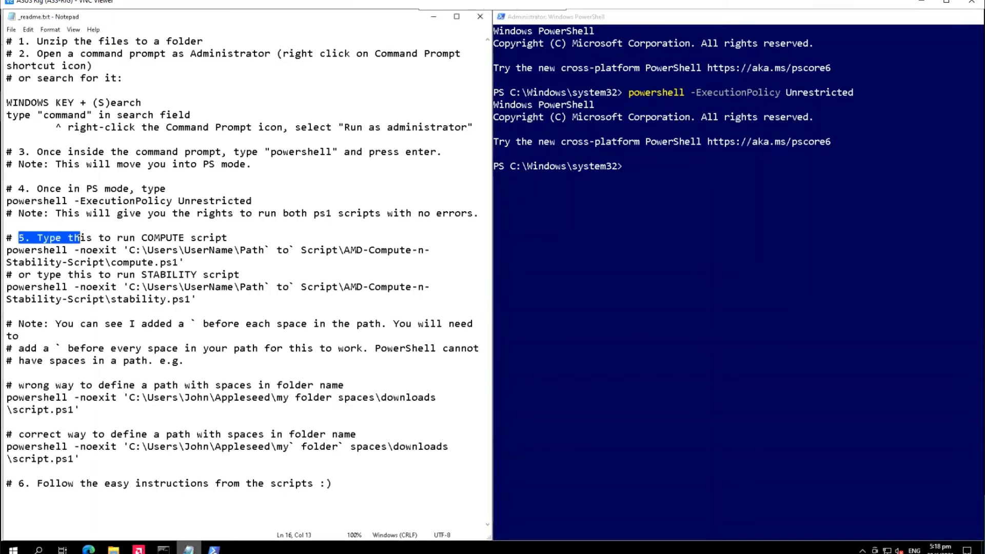
{"action": "left_click_drag", "start_coordinate": [82, 237], "coordinate": [225, 238]}
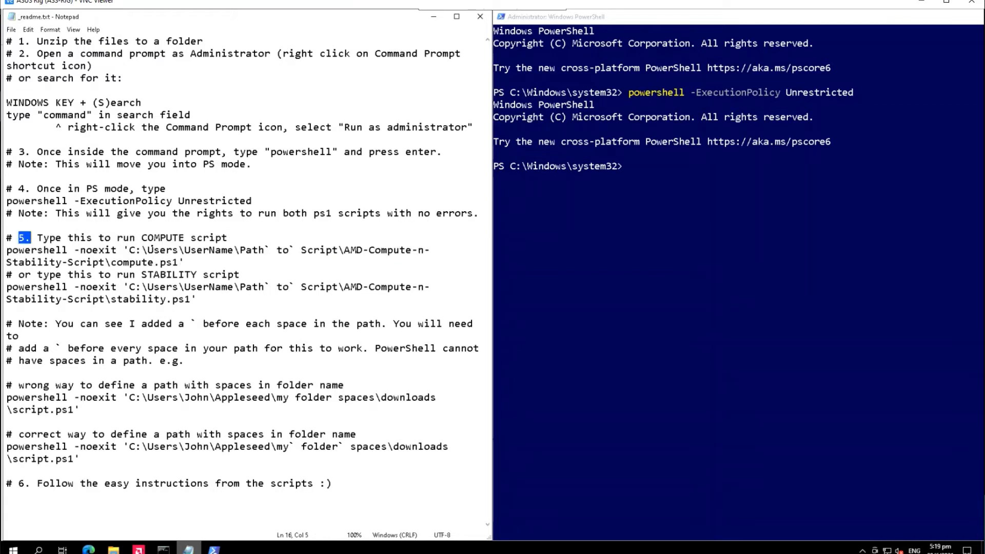
{"action": "left_click_drag", "start_coordinate": [5, 238], "coordinate": [185, 262]}
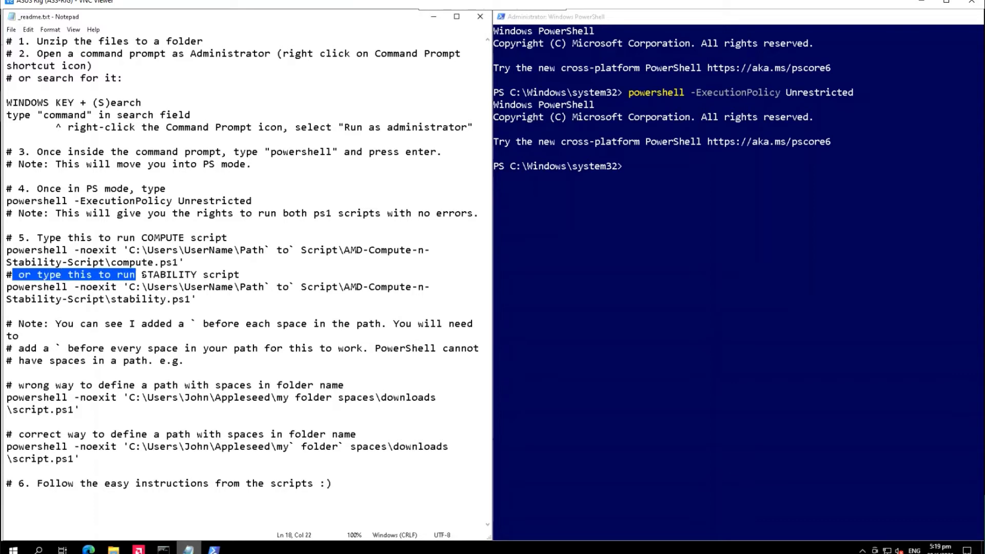
{"action": "left_click", "coordinate": [206, 274]}
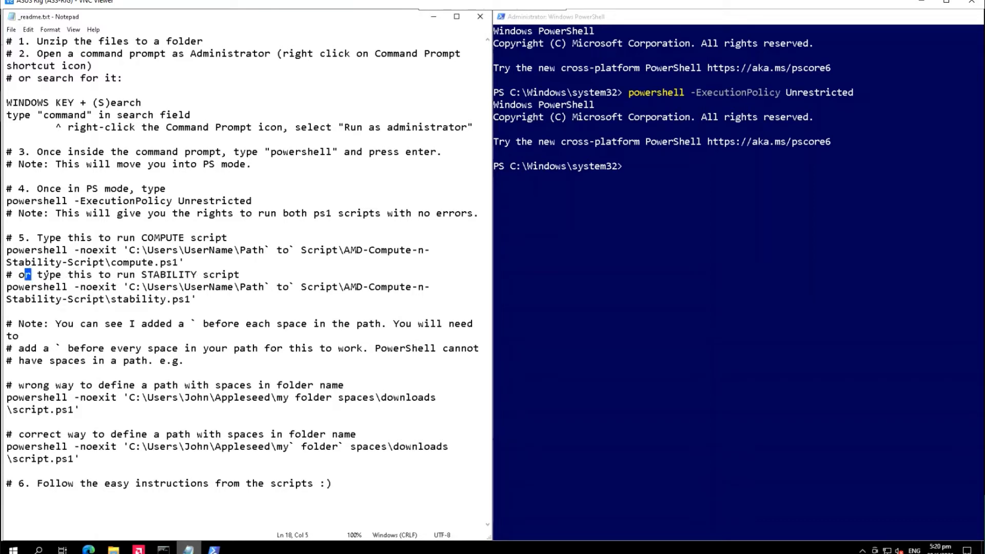
{"action": "left_click", "coordinate": [239, 274]}
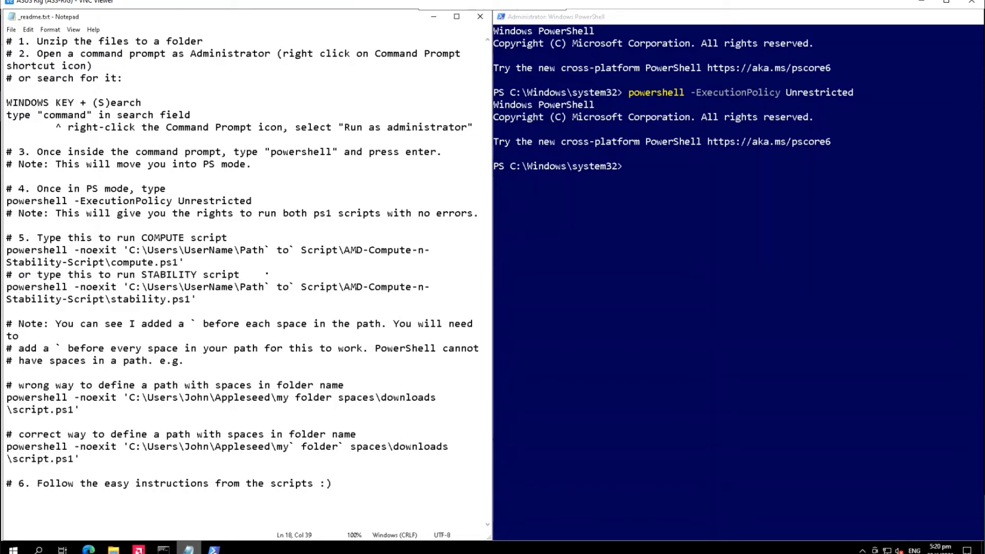
Highlight 'powershell' in the STABILITY command and type 'powershell -noexit' at the prompt.
{"action": "double_click", "coordinate": [30, 286]}
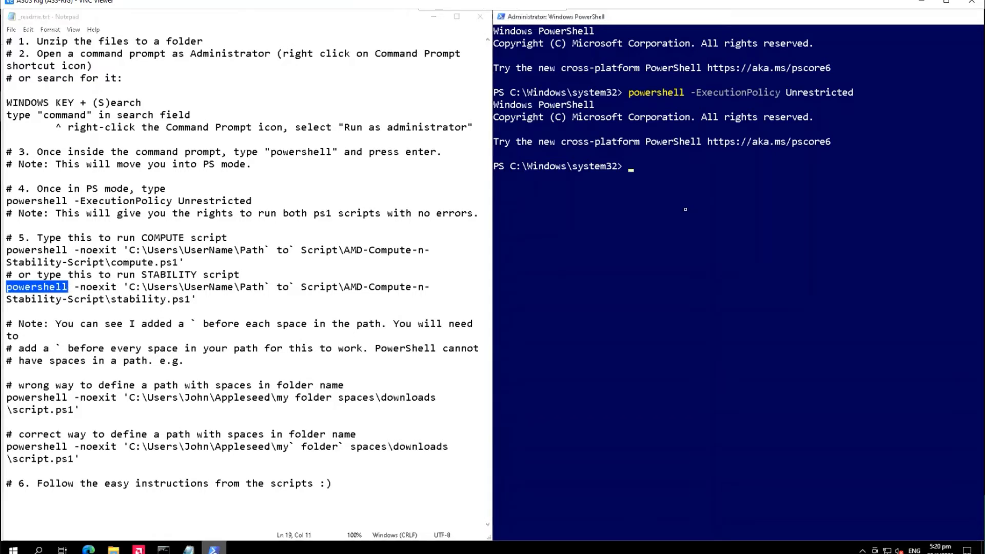
{"action": "type", "text": "powersh"}
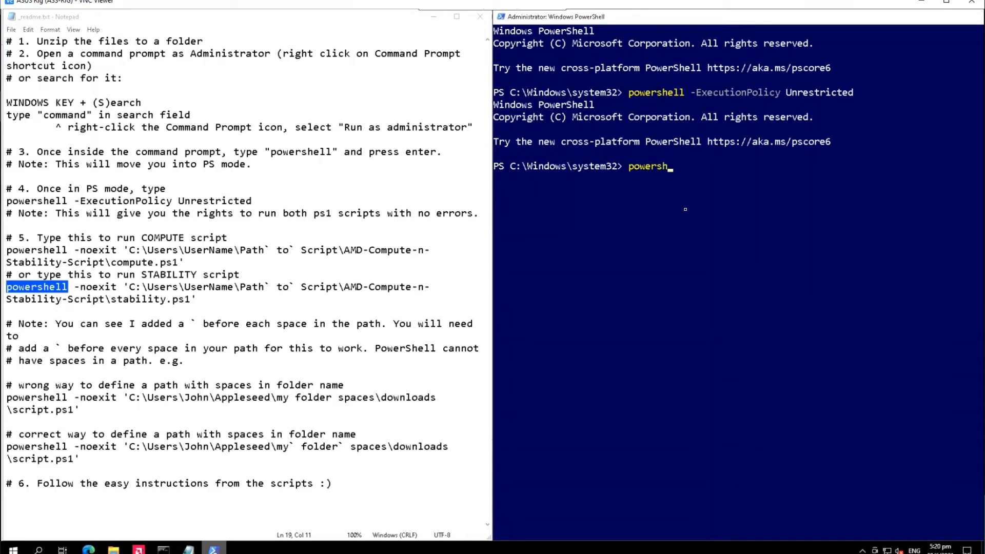
{"action": "key", "text": "Backspace"}
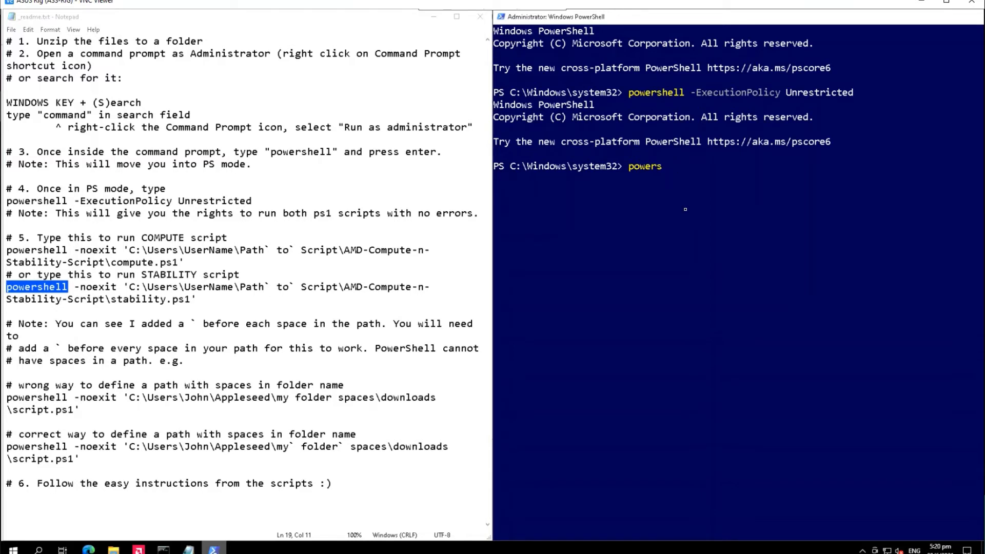
{"action": "type", "text": "hell -noexit"}
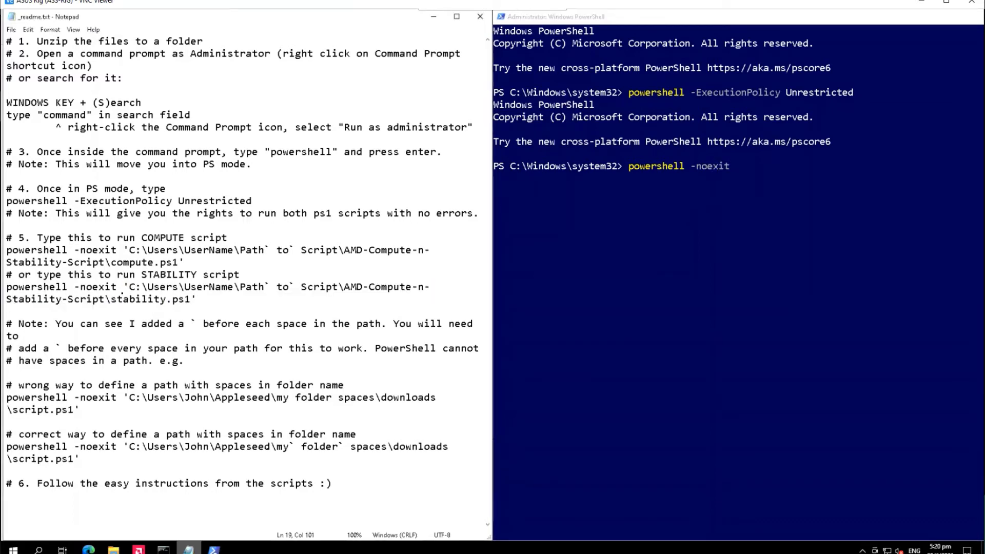
{"action": "left_click_drag", "start_coordinate": [123, 286], "coordinate": [196, 299]}
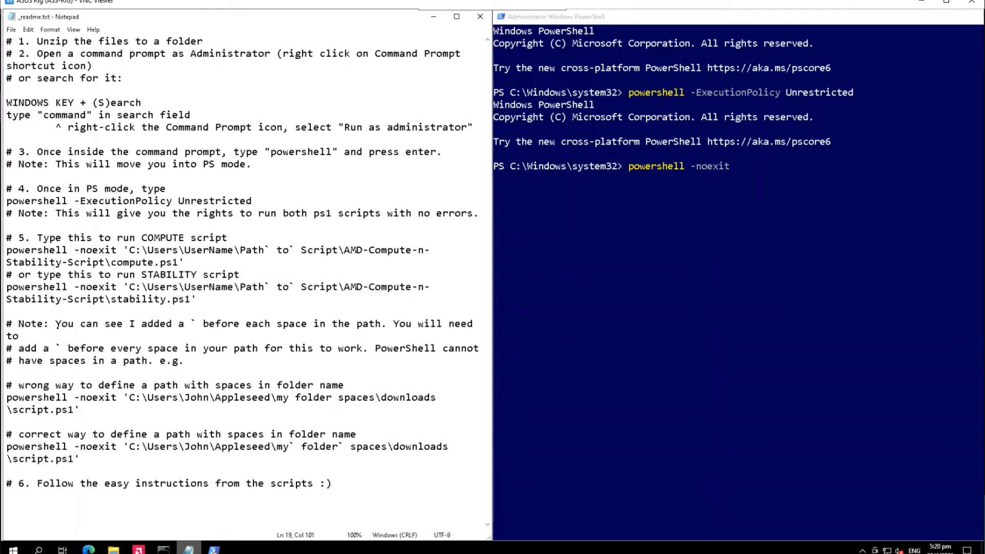
Highlight the readme note about putting backticks before spaces in paths.
{"action": "left_click_drag", "start_coordinate": [55, 323], "coordinate": [137, 322]}
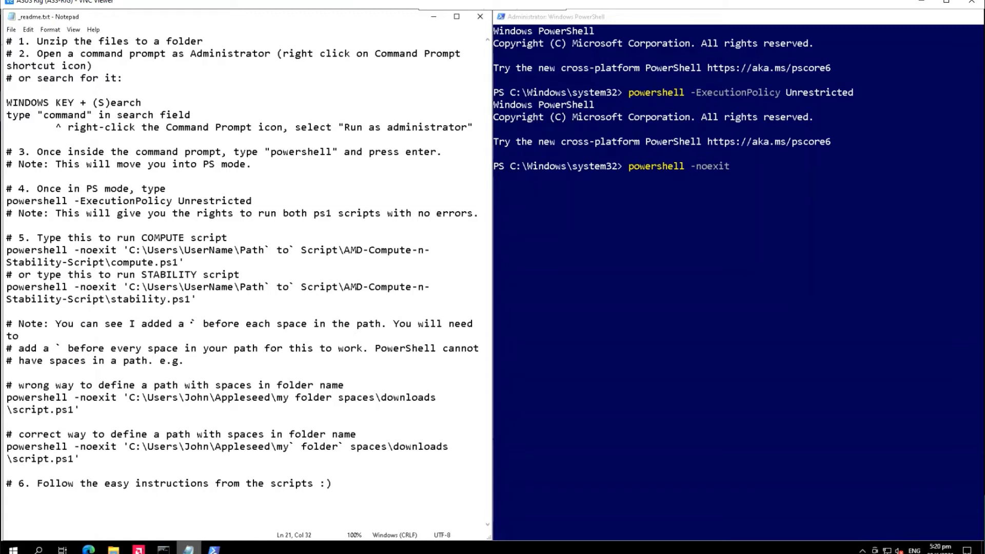
{"action": "left_click_drag", "start_coordinate": [203, 324], "coordinate": [325, 324]}
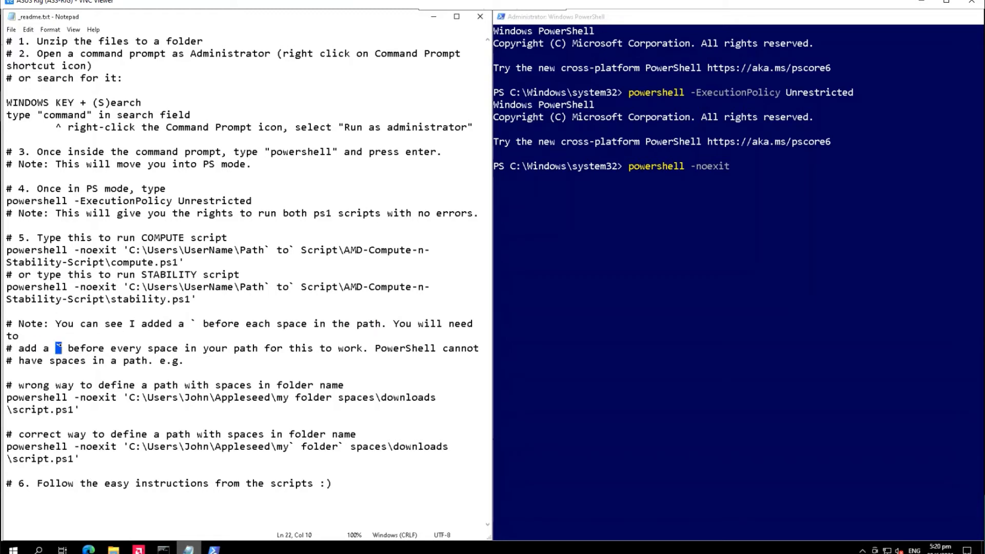
{"action": "double_click", "coordinate": [76, 348]}
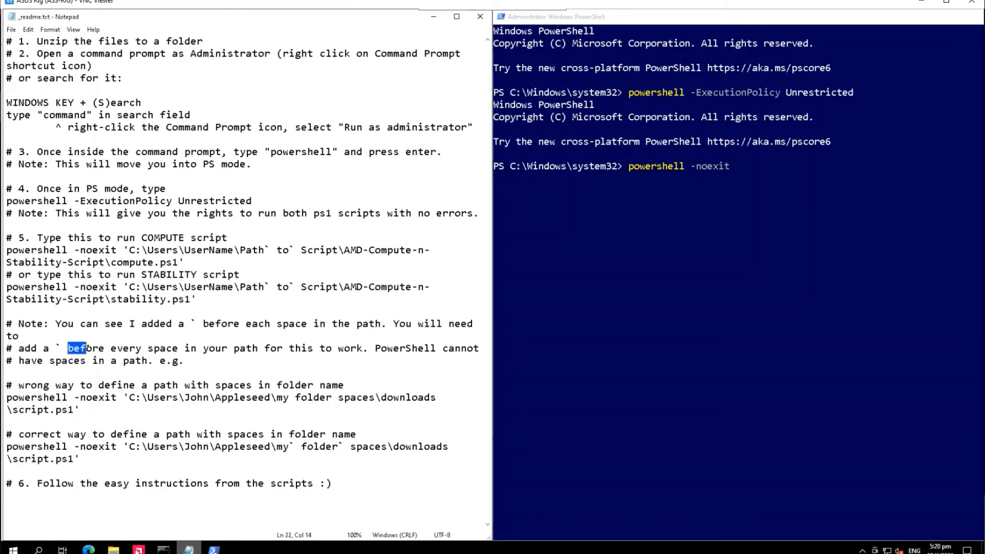
{"action": "left_click_drag", "start_coordinate": [70, 348], "coordinate": [208, 348]}
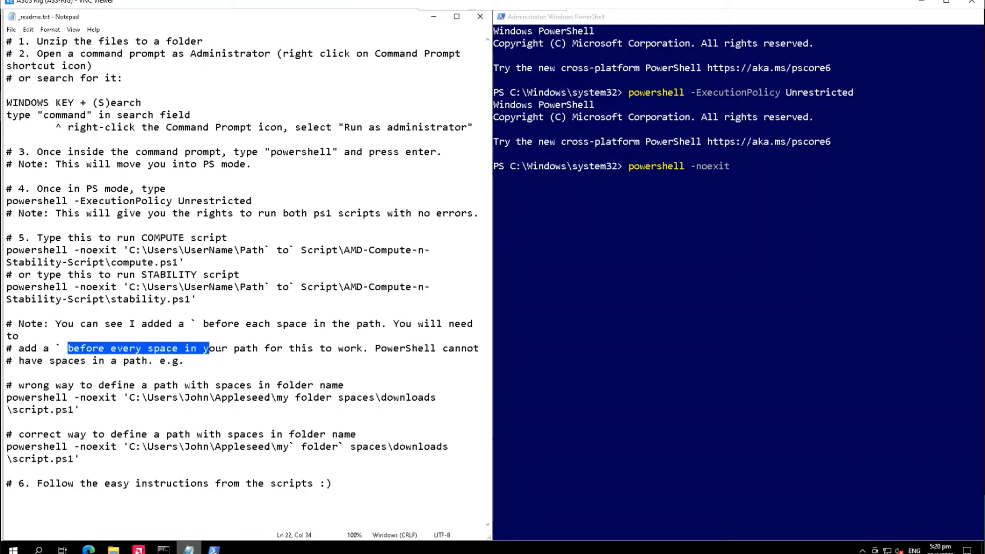
{"action": "left_click_drag", "start_coordinate": [207, 347], "coordinate": [332, 348]}
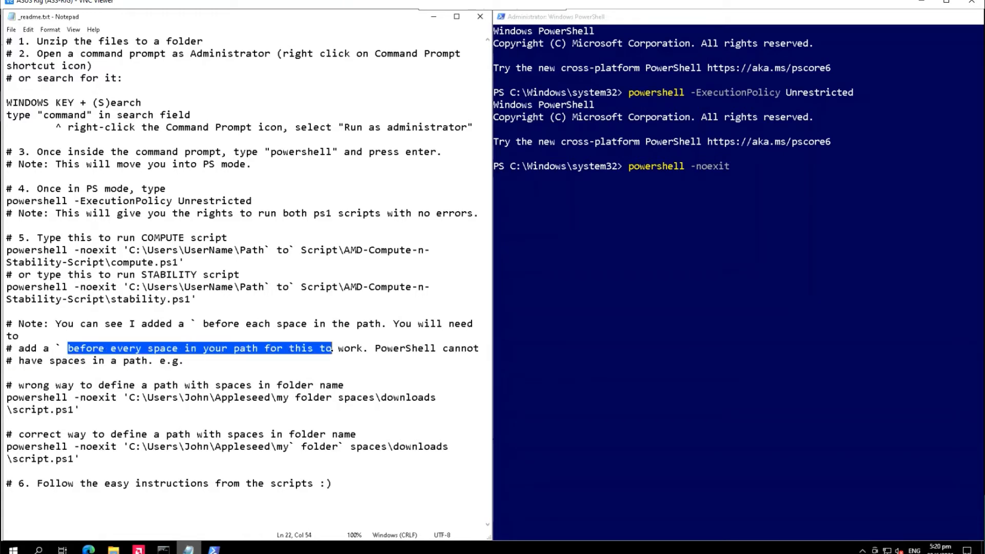
{"action": "left_click_drag", "start_coordinate": [332, 348], "coordinate": [89, 360]}
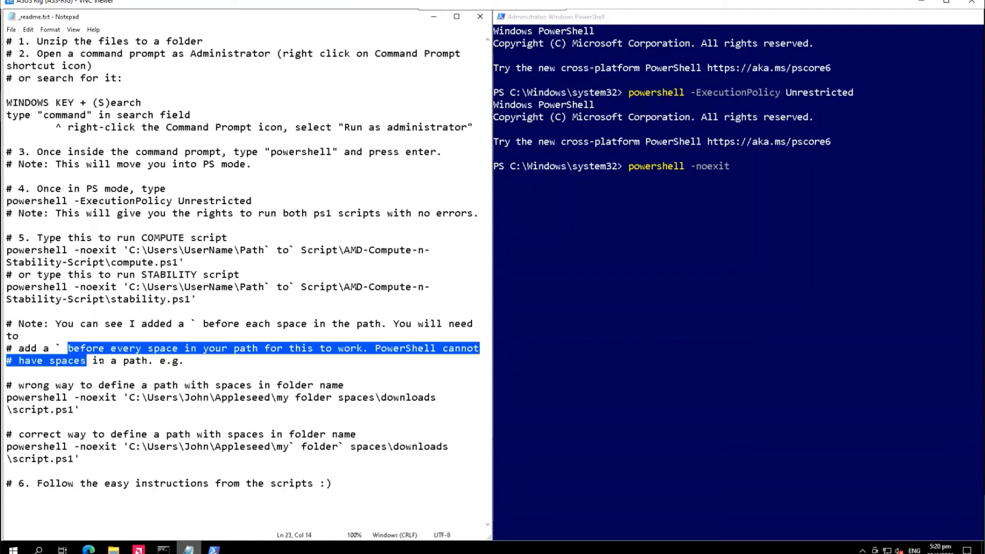
{"action": "left_click", "coordinate": [198, 397]}
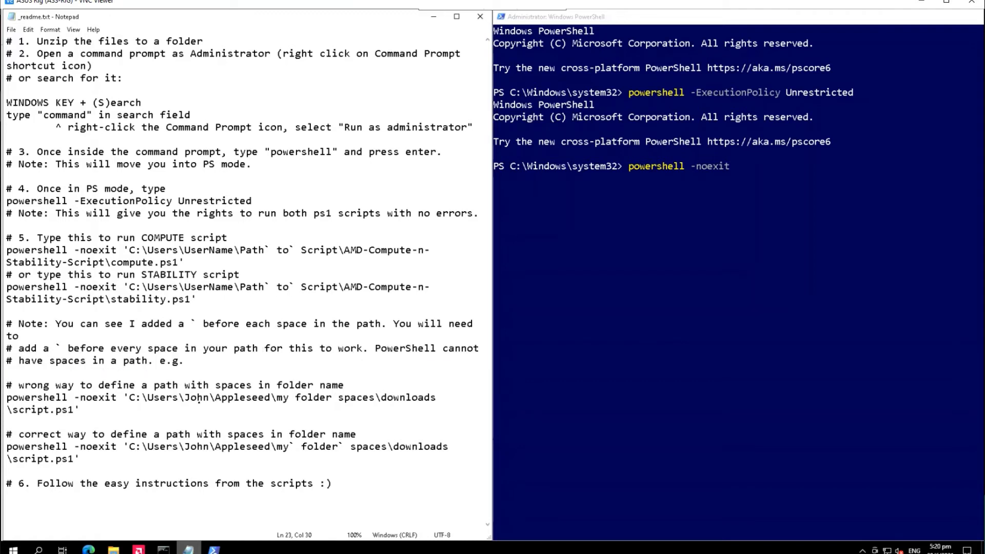
{"action": "mouse_move", "coordinate": [114, 550]}
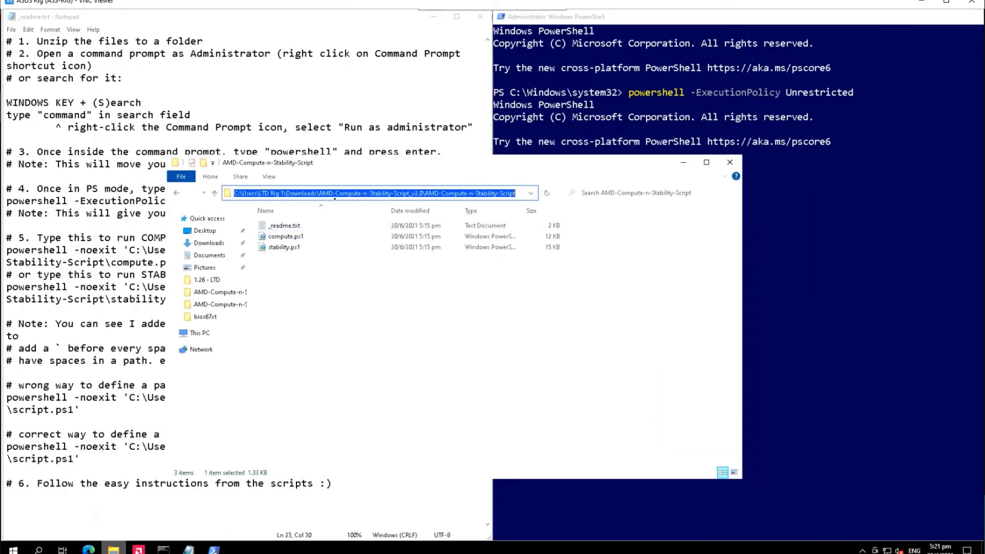
Paste the unescaped script folder path, append stability.ps1, and run it, producing a 'not recognized' error.
{"action": "left_click", "coordinate": [283, 224]}
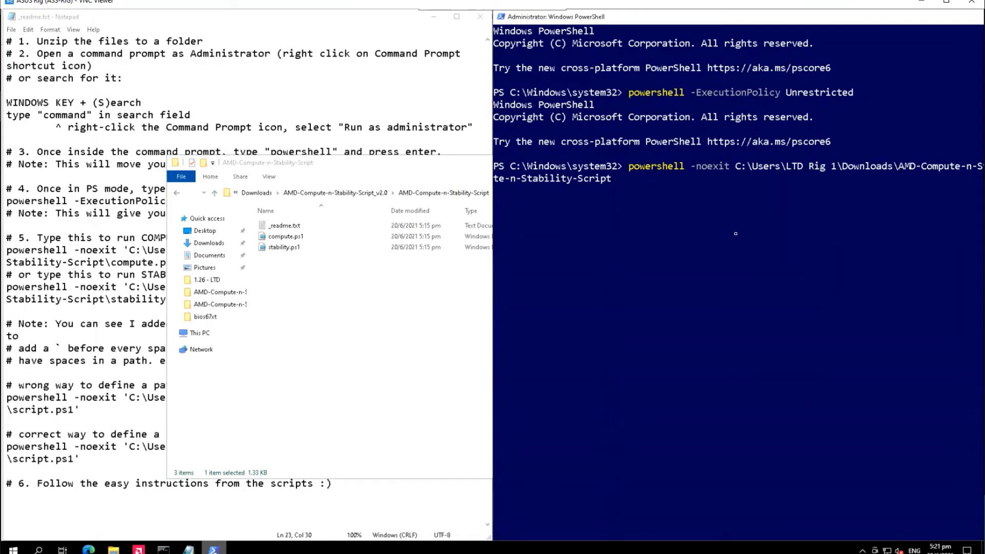
{"action": "left_click", "coordinate": [285, 247]}
{"action": "type", "text": "\\sta"}
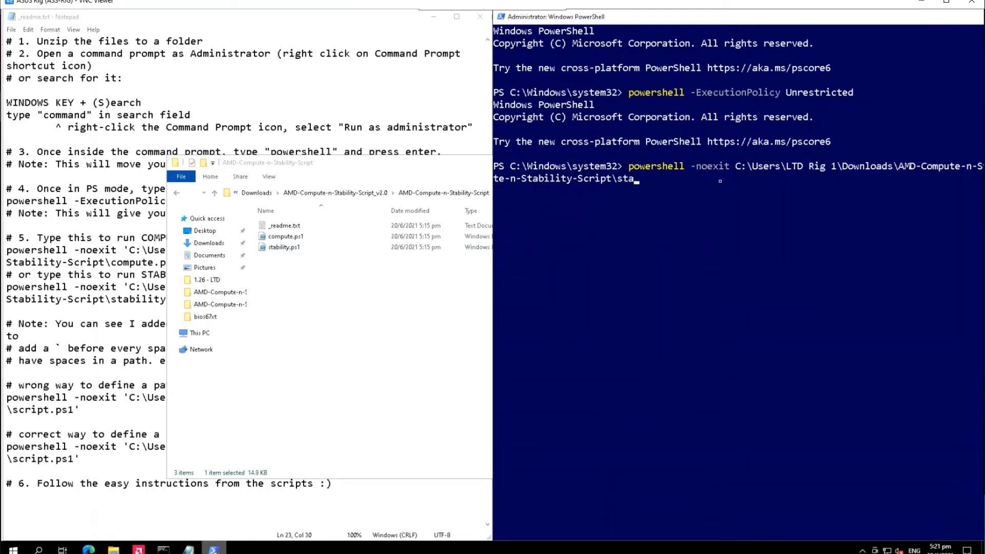
{"action": "type", "text": "bility"}
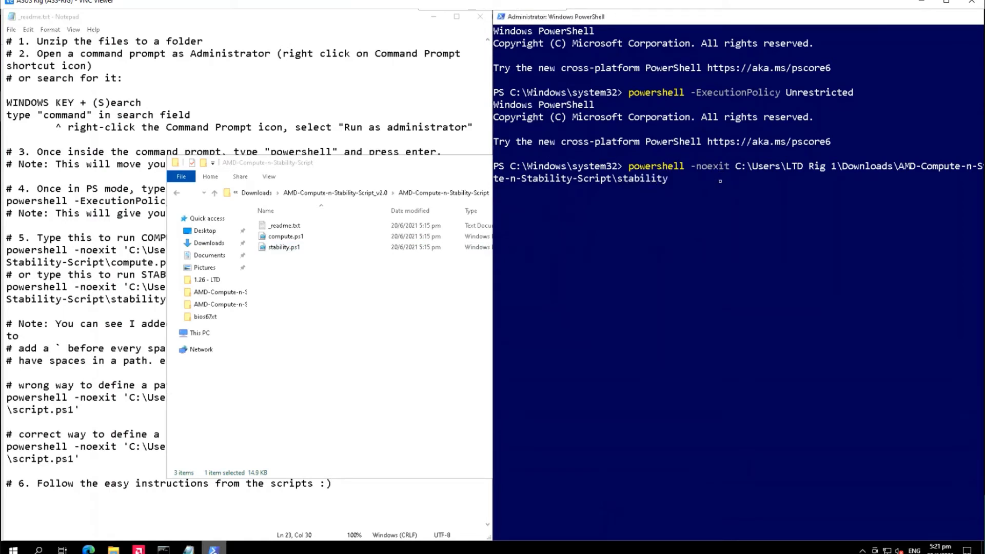
{"action": "type", "text": ".ps1"}
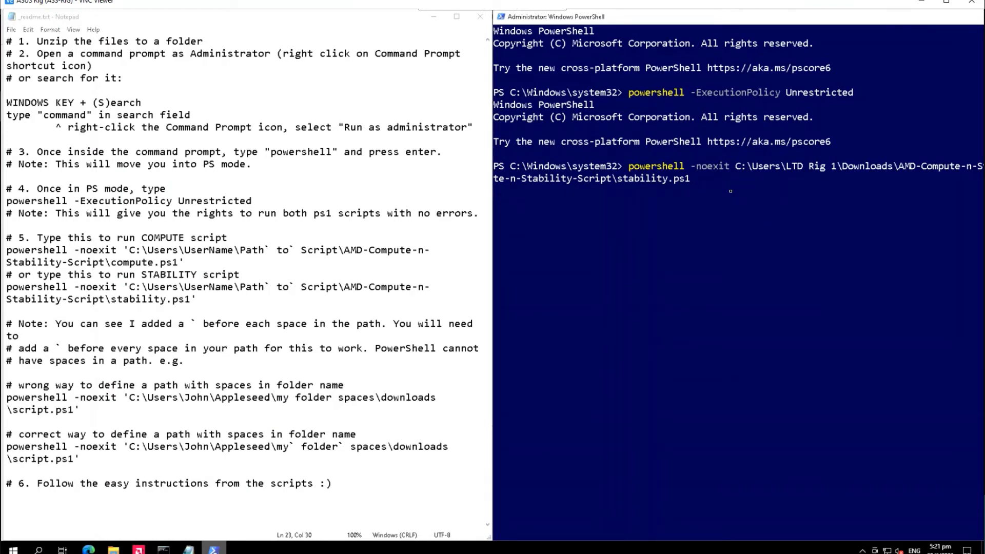
{"action": "key", "text": "enter"}
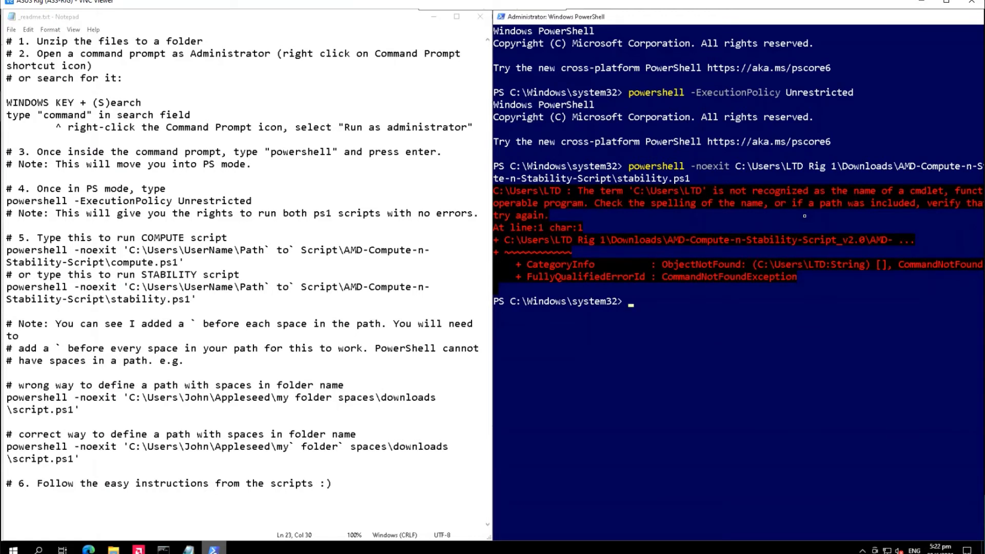
Run stability.ps1 using the quoted, backtick-escaped path and answer R at the security warning.
{"action": "type", "text": "powershell -noexit C:\\Users\\LTD` Rig` 1\\Downloads\\AMD-Compute-n-Stability-Script\\stability.ps1"}
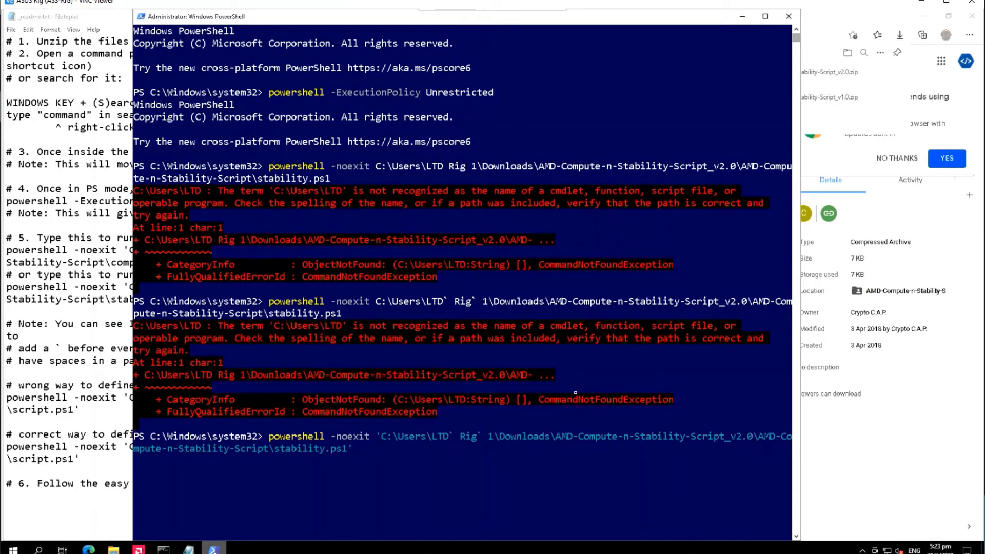
{"action": "key", "text": "enter"}
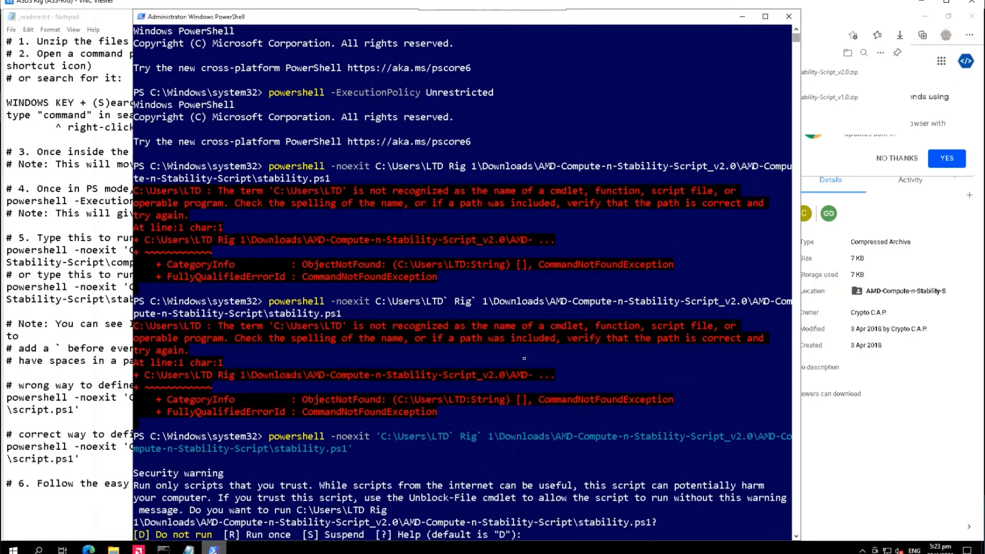
{"action": "type", "text": "R"}
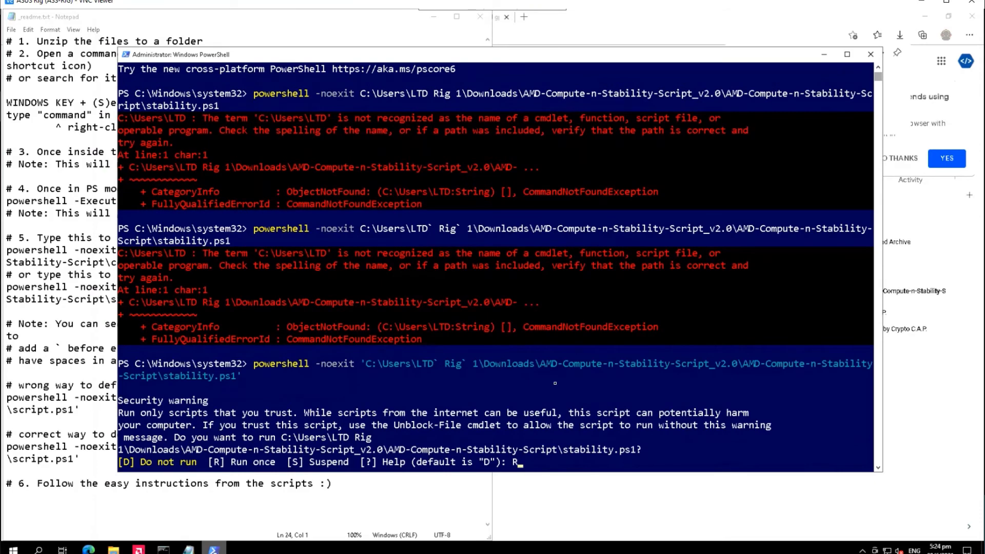
{"action": "key", "text": "enter"}
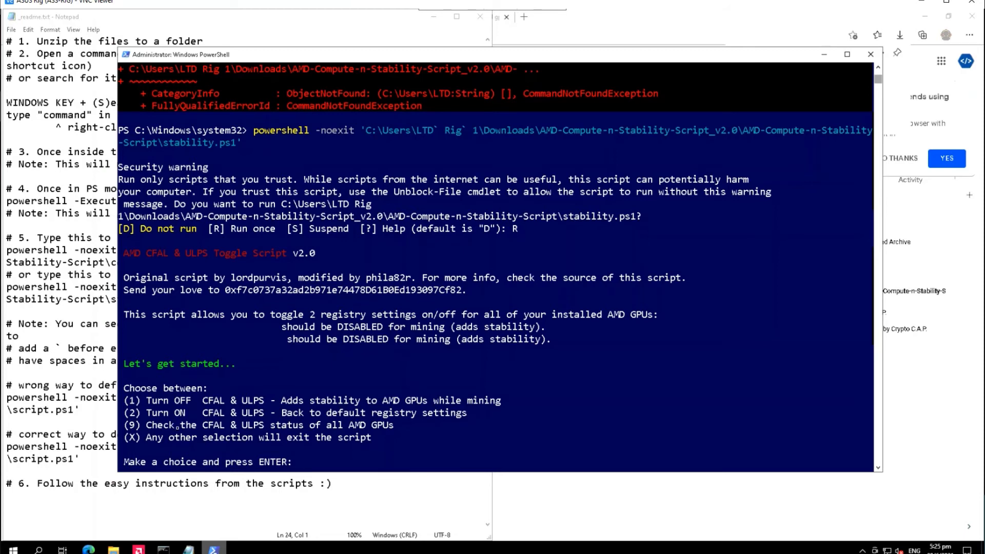
Check status with option 9, showing CFAL and ULPS disabled on nine GPUs, then retype the script command.
{"action": "left_click", "coordinate": [302, 462]}
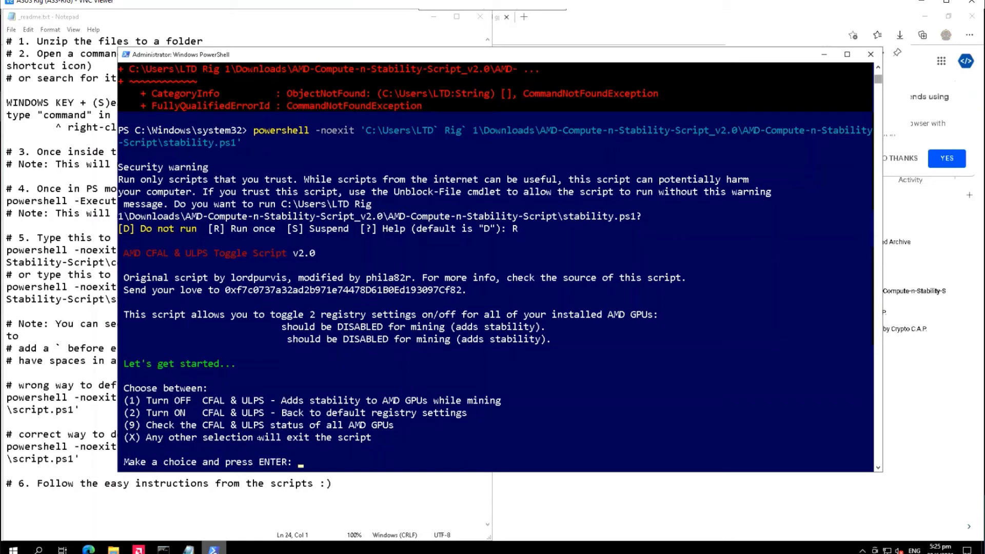
{"action": "type", "text": "9"}
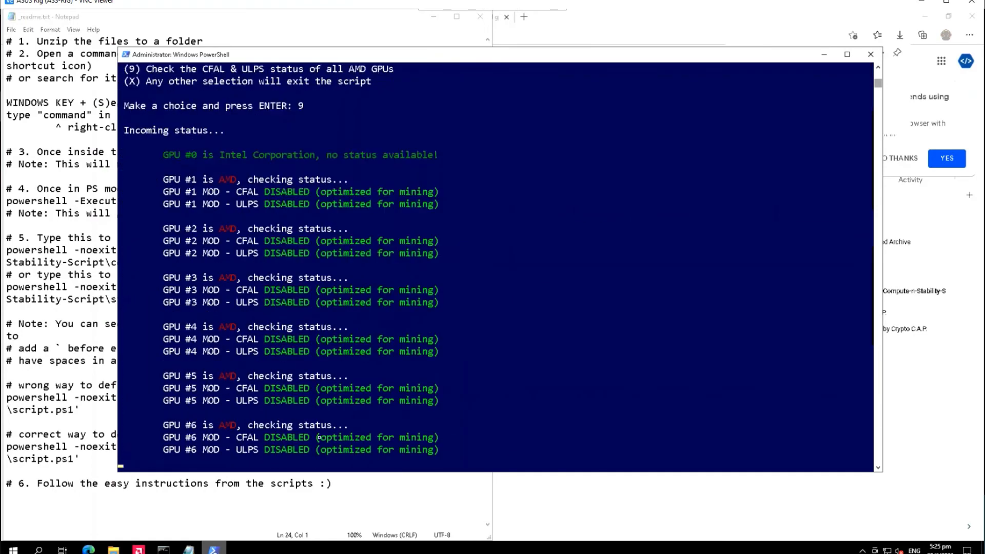
{"action": "scroll", "scroll_direction": "down", "scroll_amount": 3}
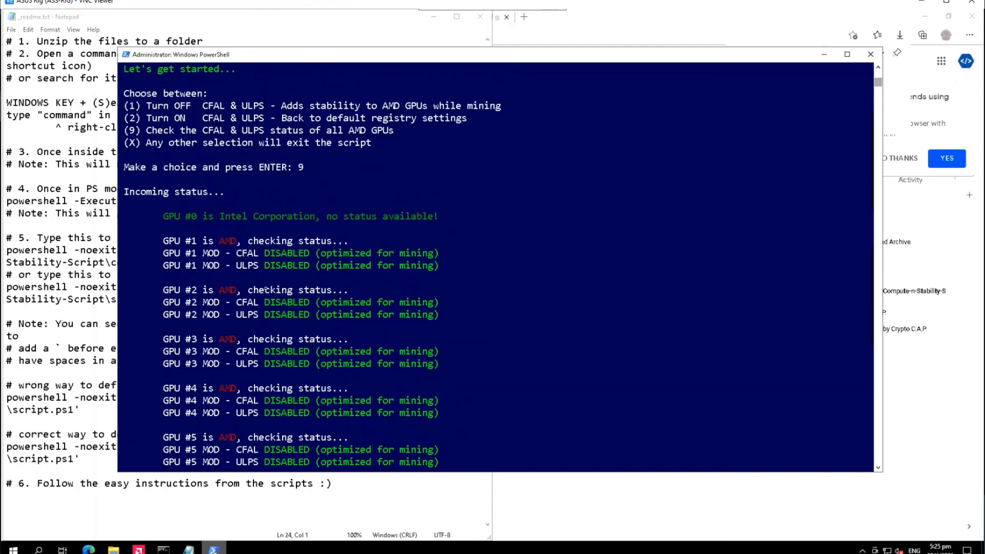
{"action": "scroll", "scroll_direction": "down", "scroll_amount": 3}
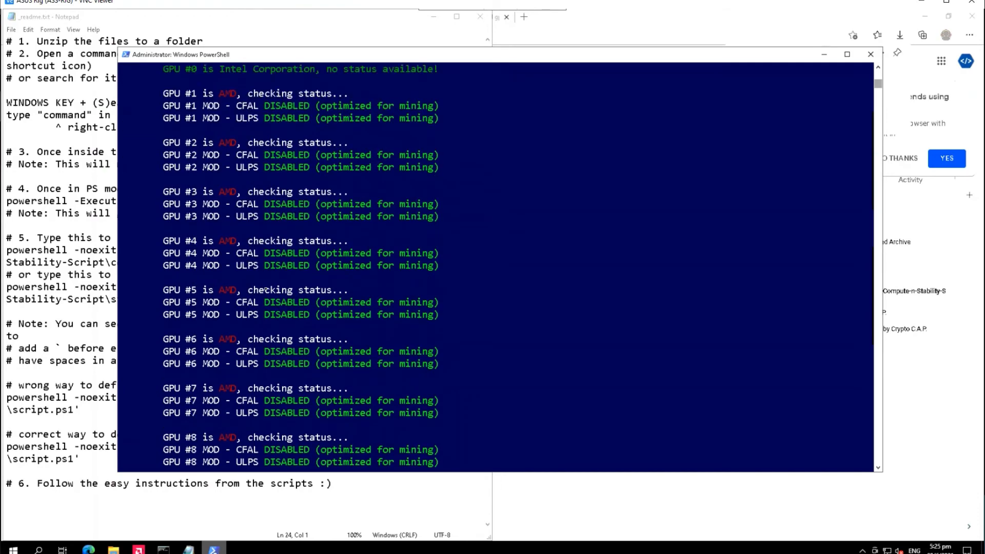
{"action": "key", "text": "Enter"}
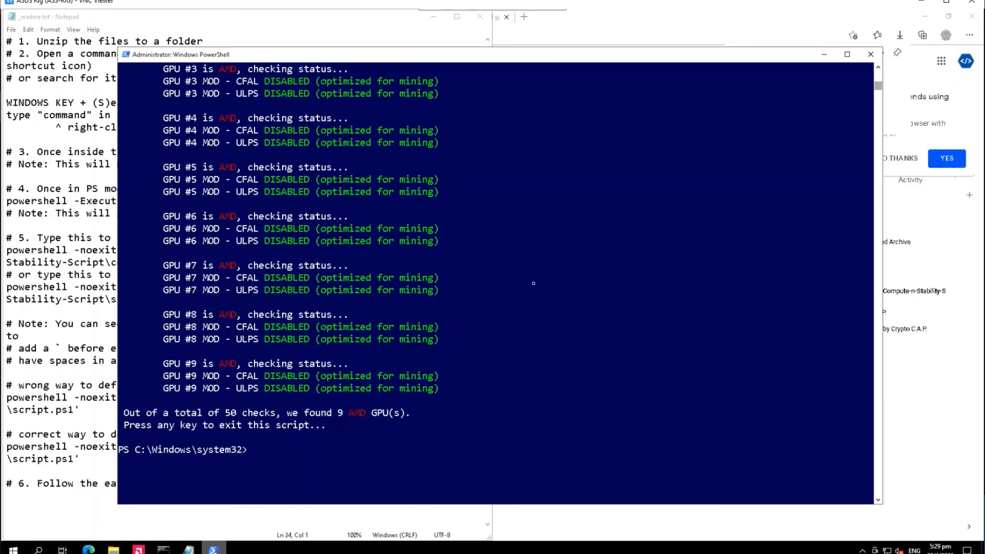
{"action": "type", "text": "powershell -noexit 'C:\\Users\\LTD` Rig` 1\\Downloads\\AMD-Compute-n-Stability-Script_v2.0\\AMD-Compute-n-Stability-Script\\stability.ps1'"}
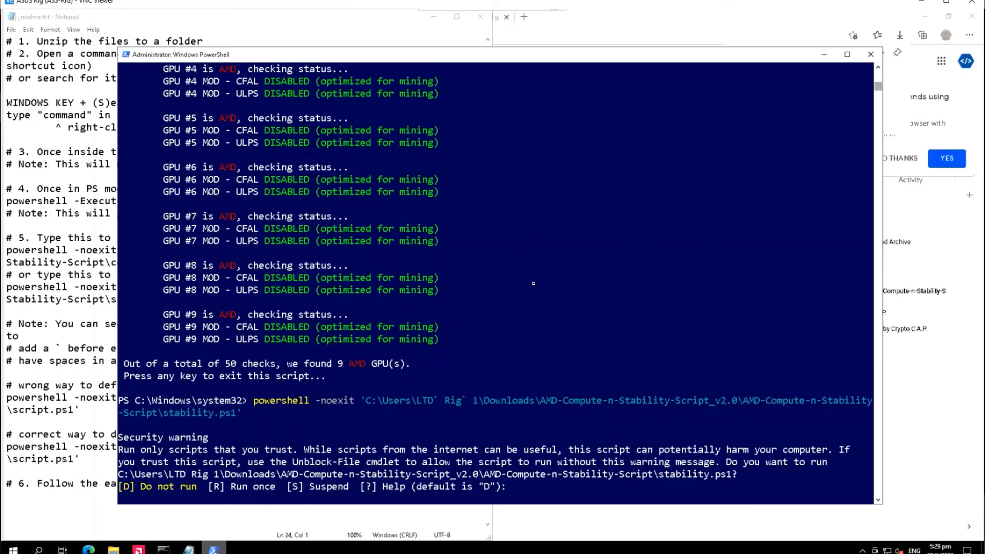
Answer R at the warning and choose 1 to disable CFAL and ULPS for mining.
{"action": "type", "text": "R"}
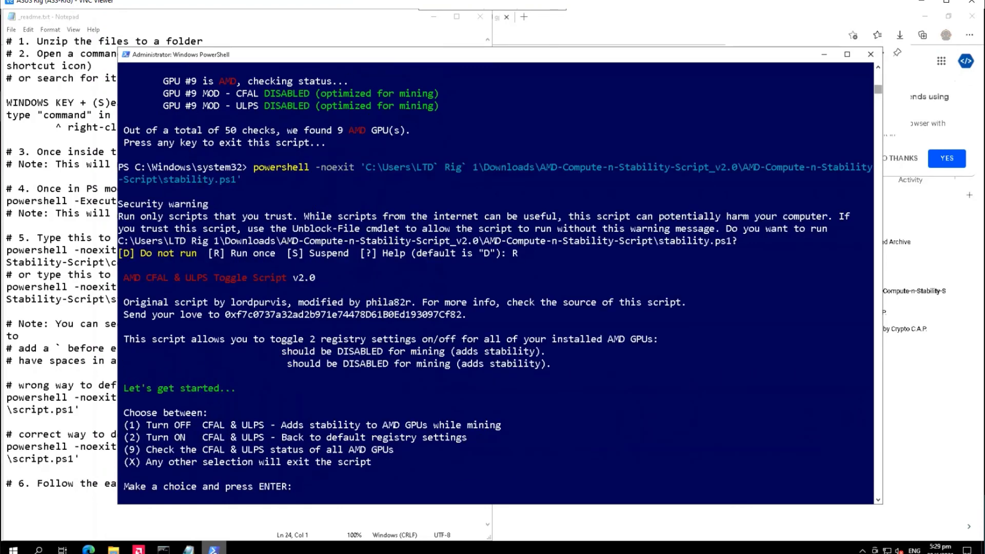
{"action": "type", "text": "1"}
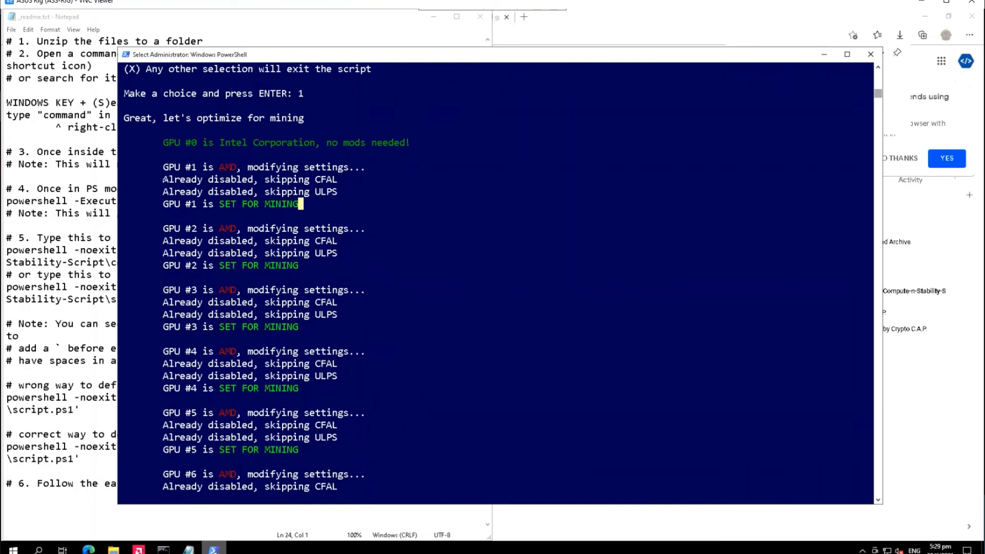
{"action": "scroll", "scroll_direction": "down", "scroll_amount": 3}
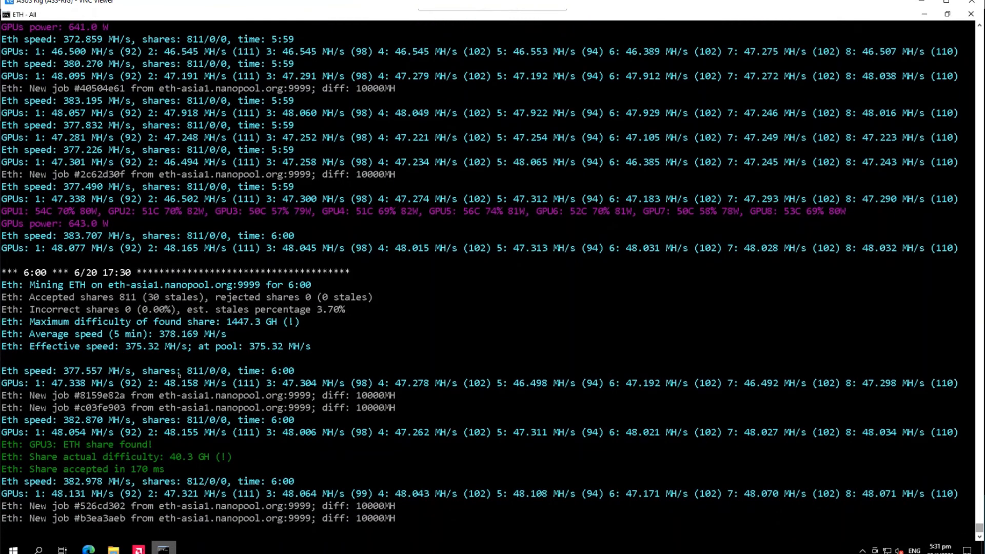
{"action": "scroll", "scroll_direction": "down", "scroll_amount": 3}
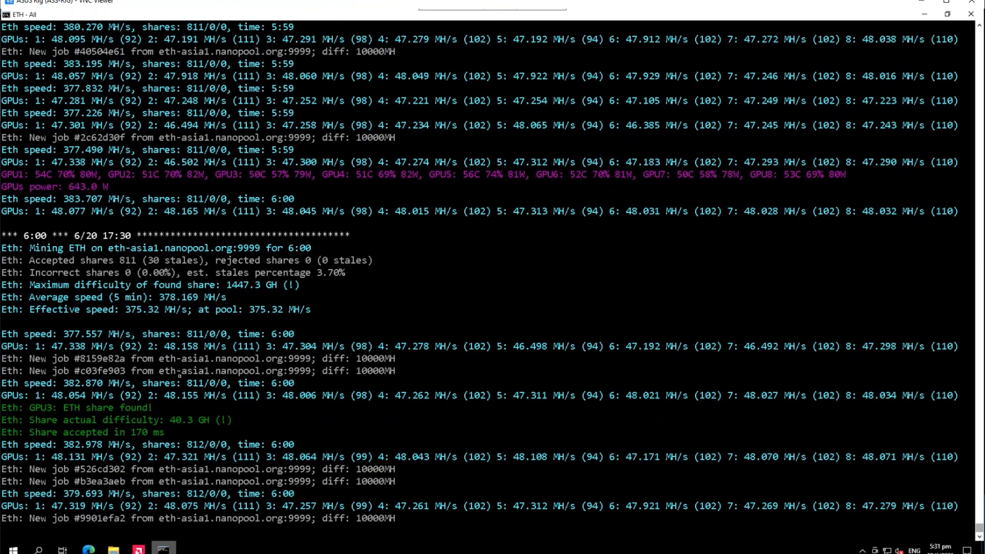
{"action": "scroll", "scroll_direction": "down", "scroll_amount": 3}
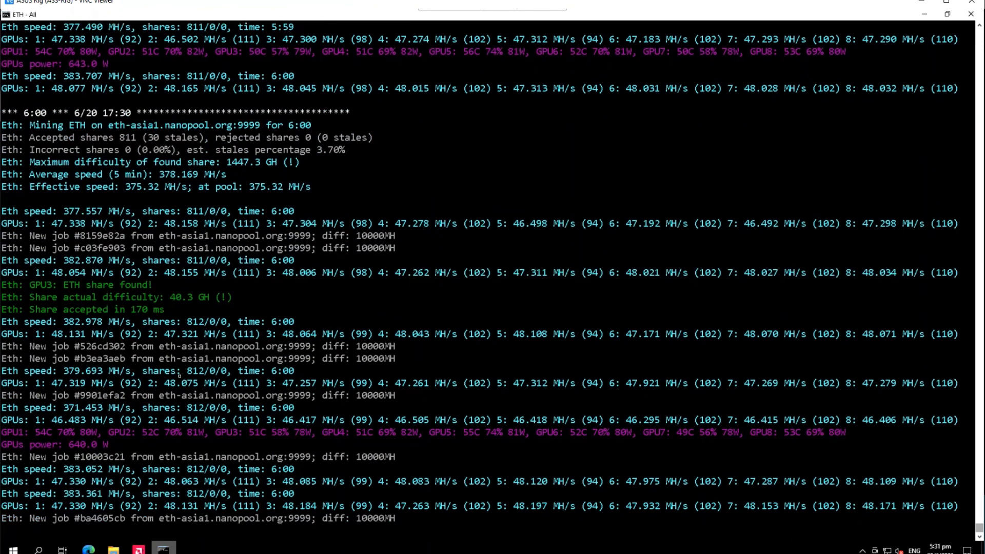